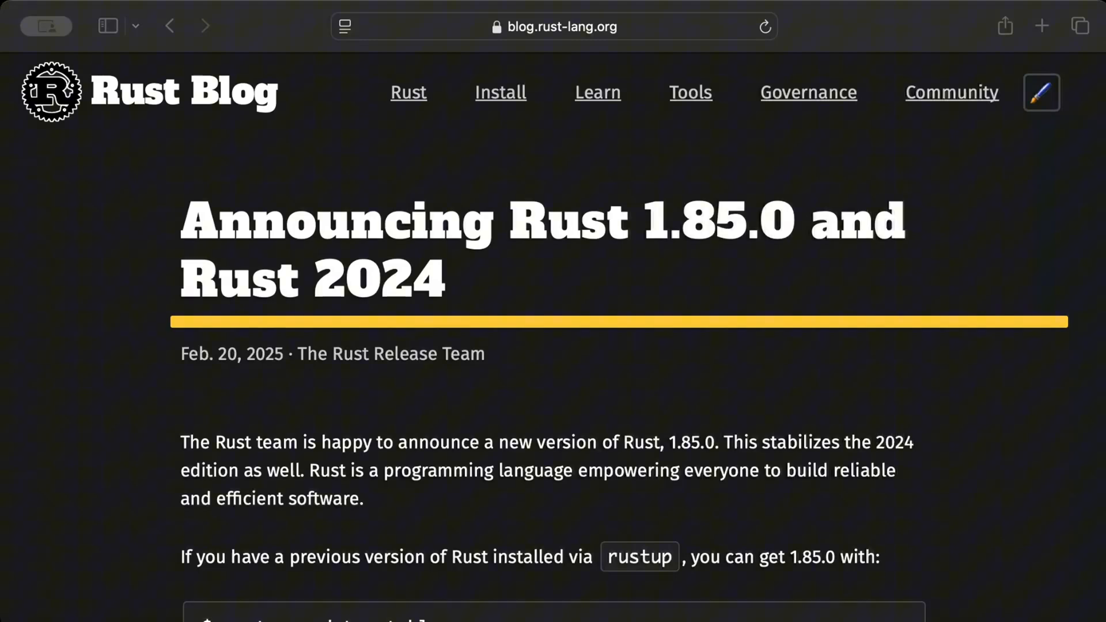
pyautogui.moveTo(649, 501)
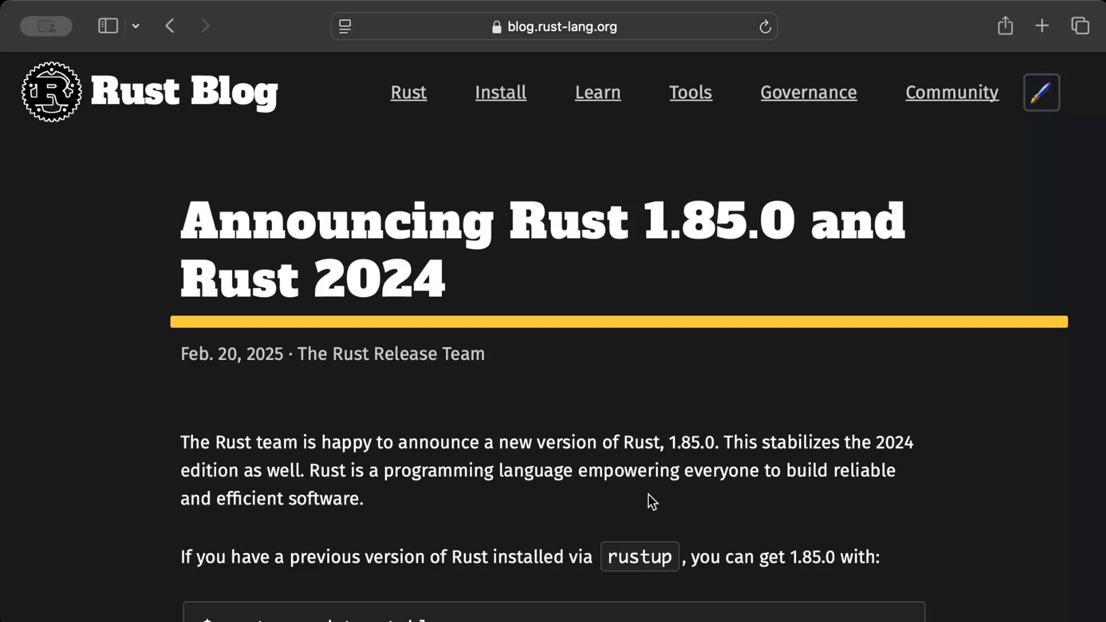
# Step: Scroll the Rust 1.85.0 post to its list of 2024 edition language, library and Cargo changes
pyautogui.scroll(-3)
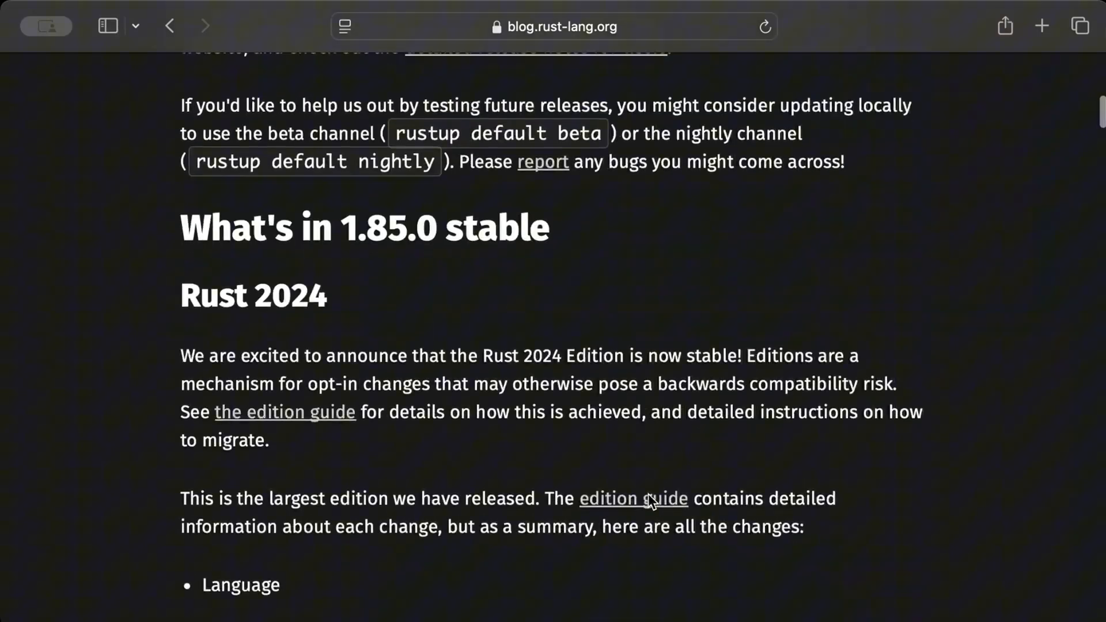
pyautogui.scroll(-3)
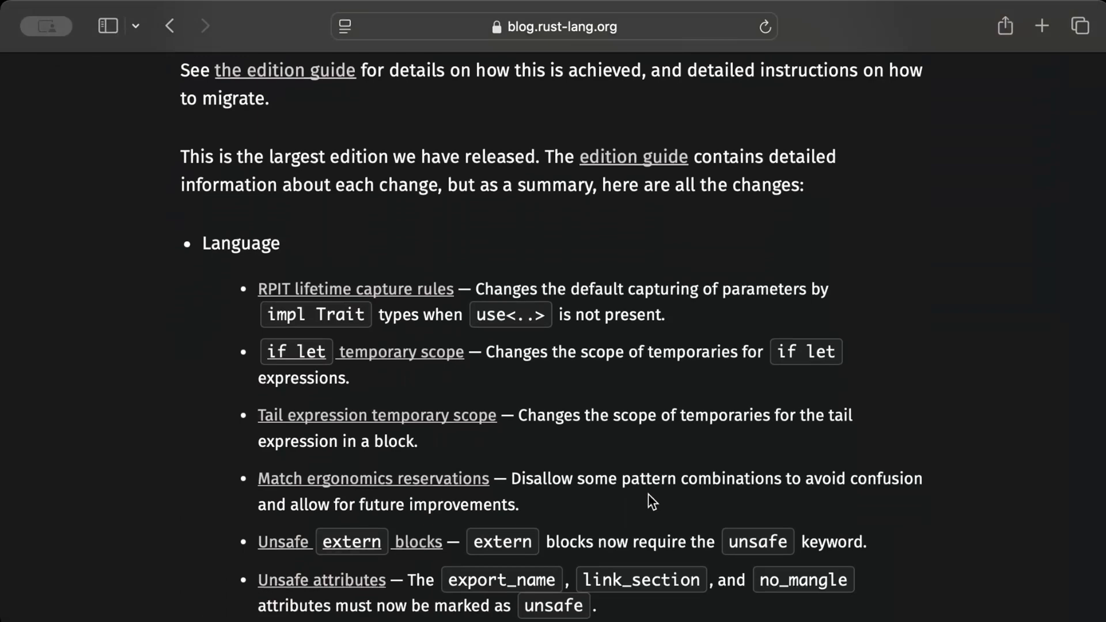
pyautogui.scroll(-3)
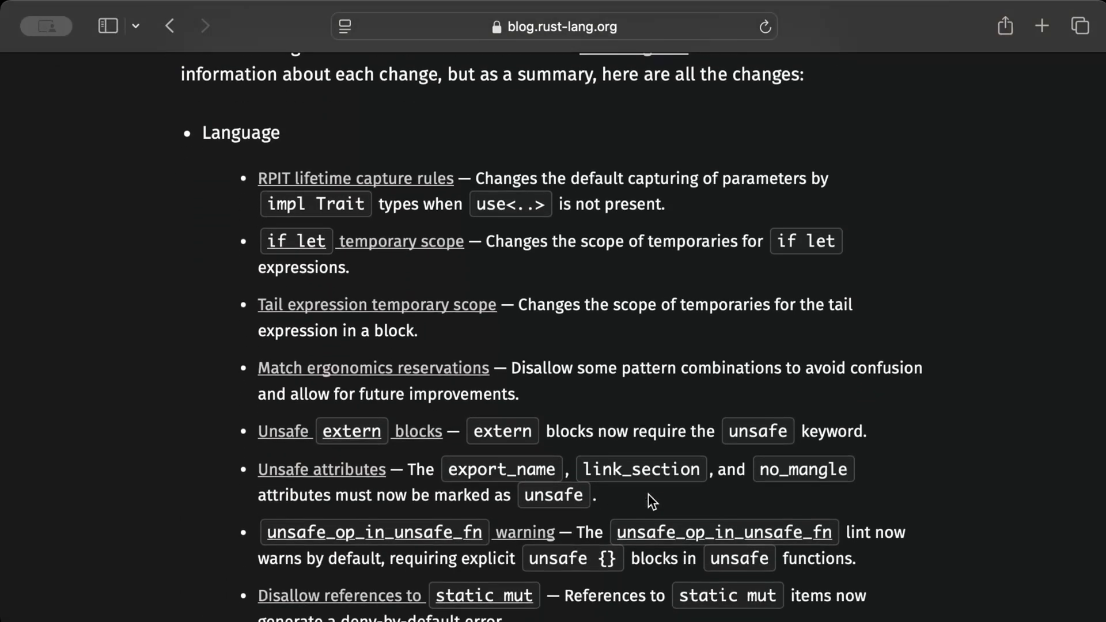
pyautogui.scroll(-3)
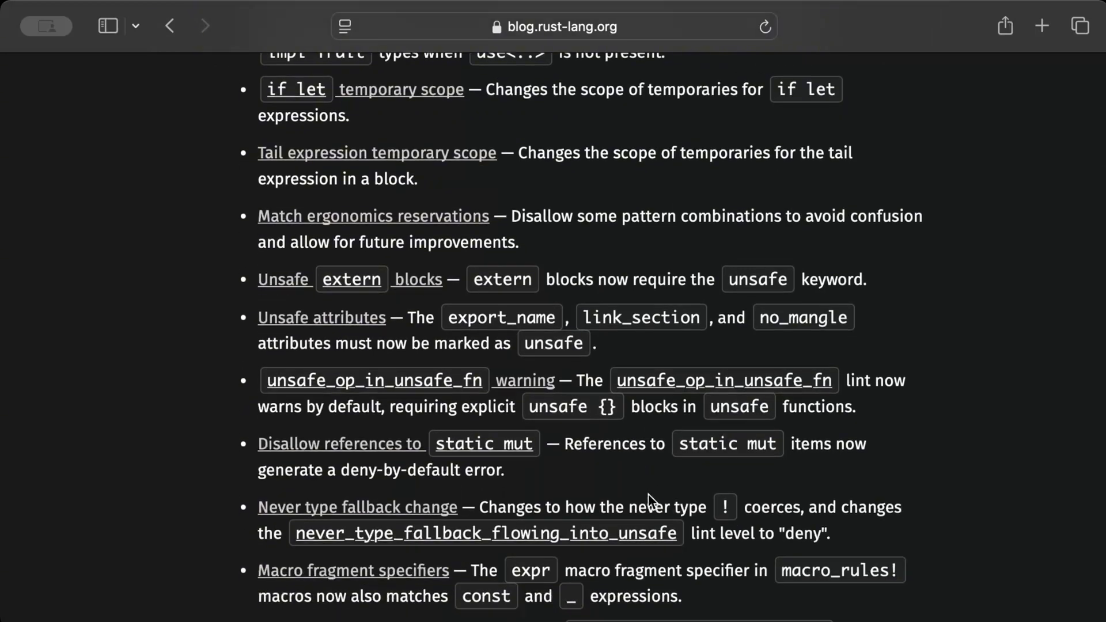
pyautogui.scroll(-3)
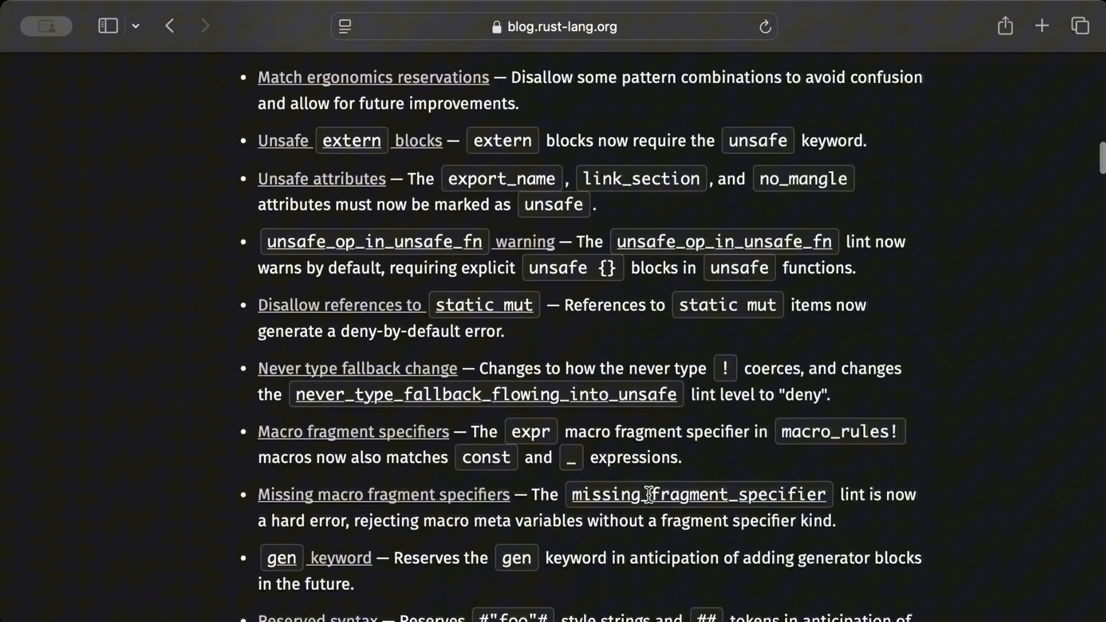
pyautogui.scroll(-3)
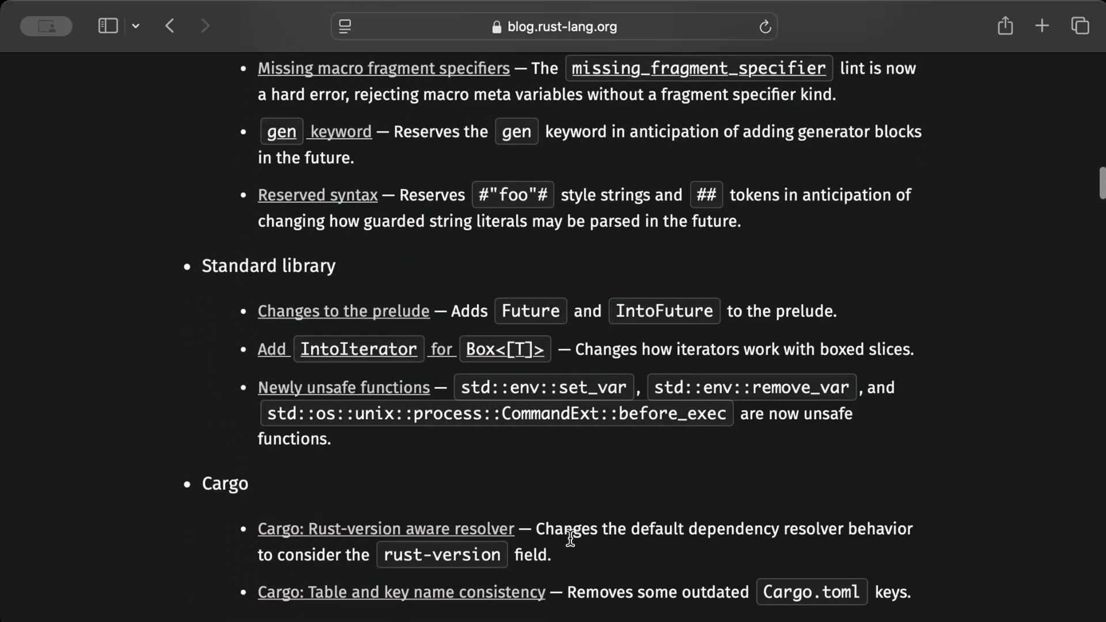
pyautogui.scroll(-3)
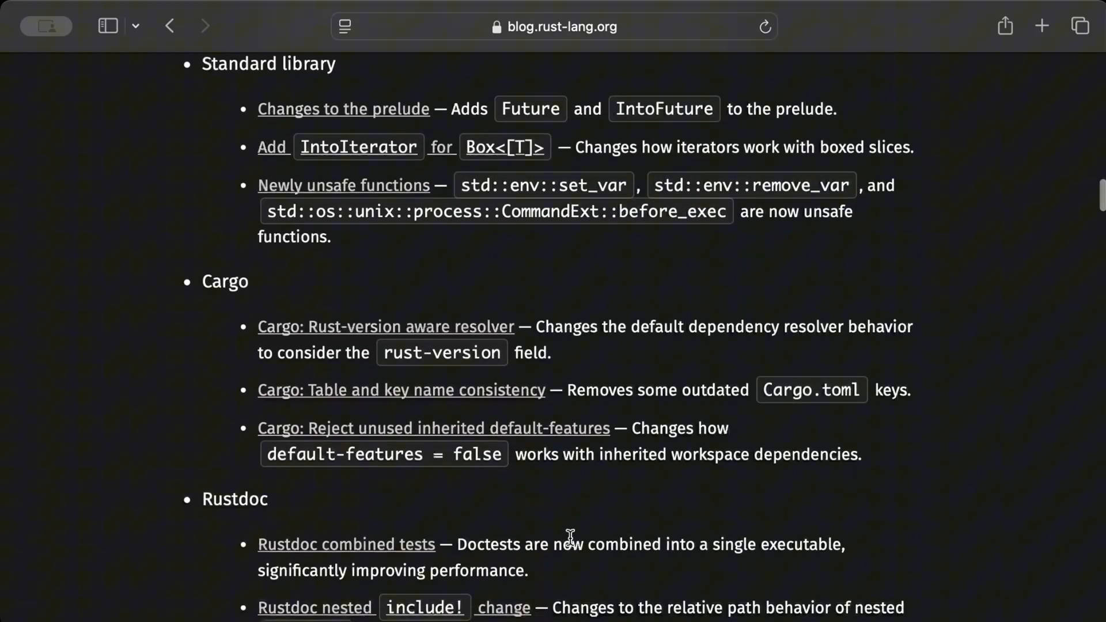
pyautogui.scroll(-3)
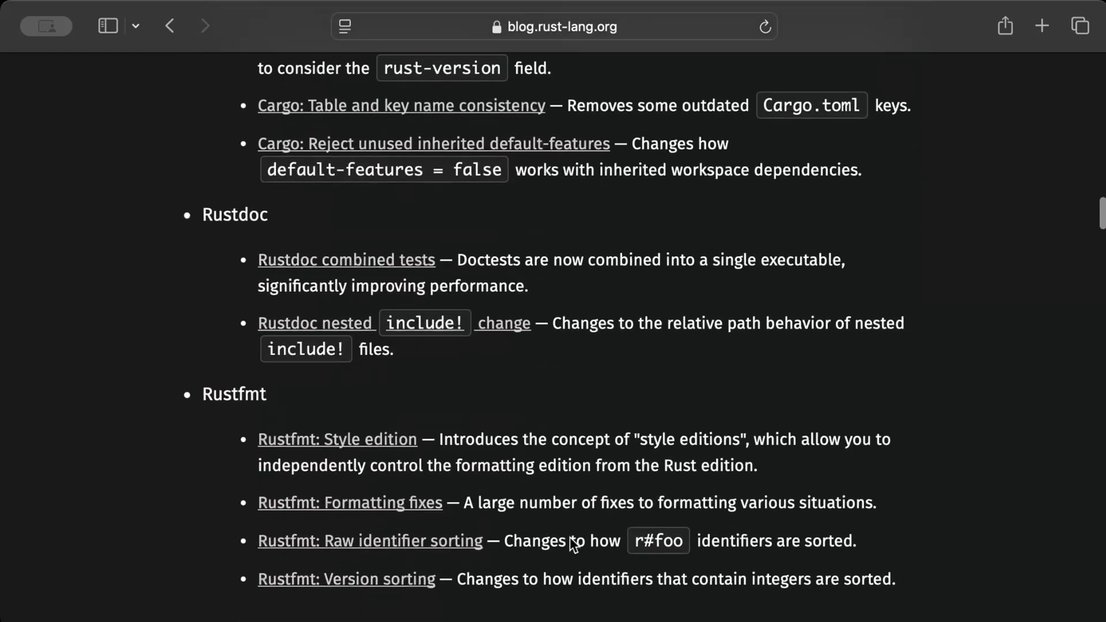
pyautogui.scroll(3)
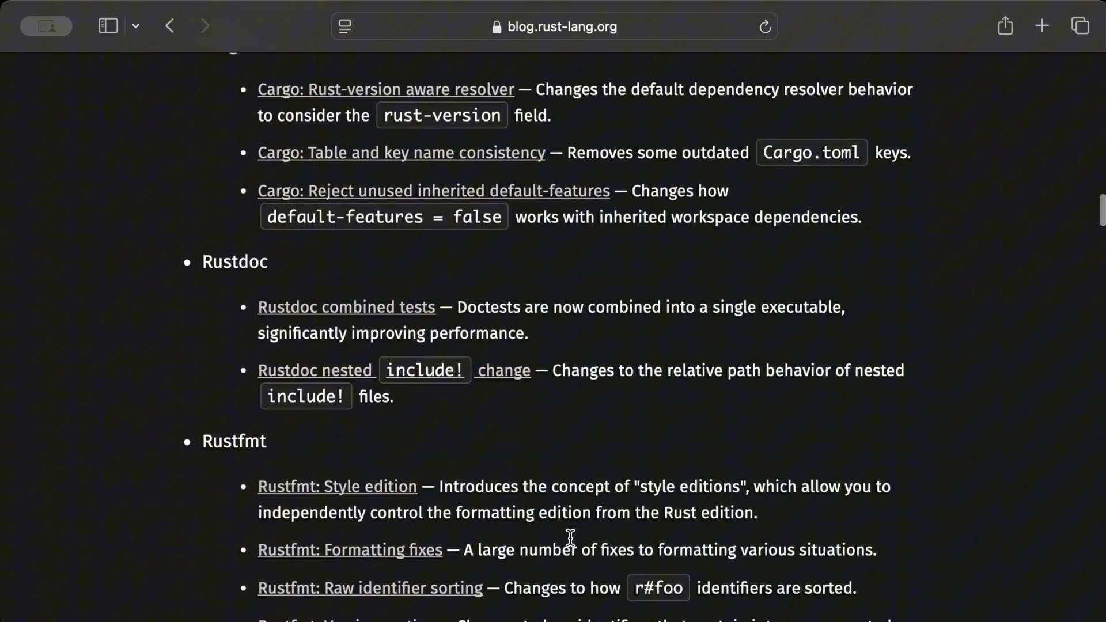
pyautogui.scroll(3)
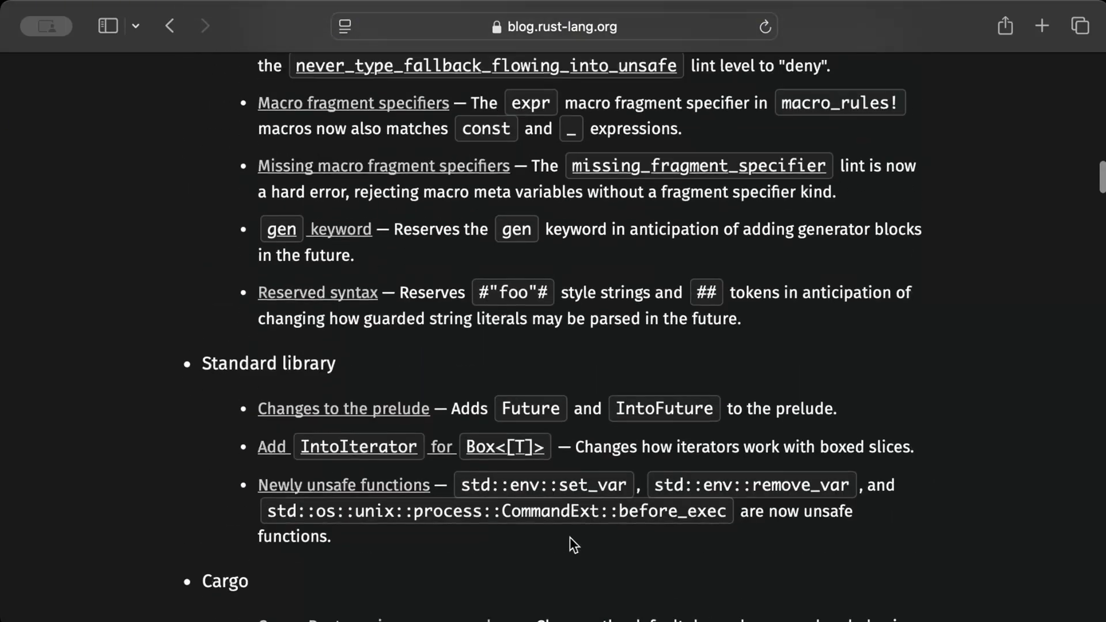
pyautogui.scroll(3)
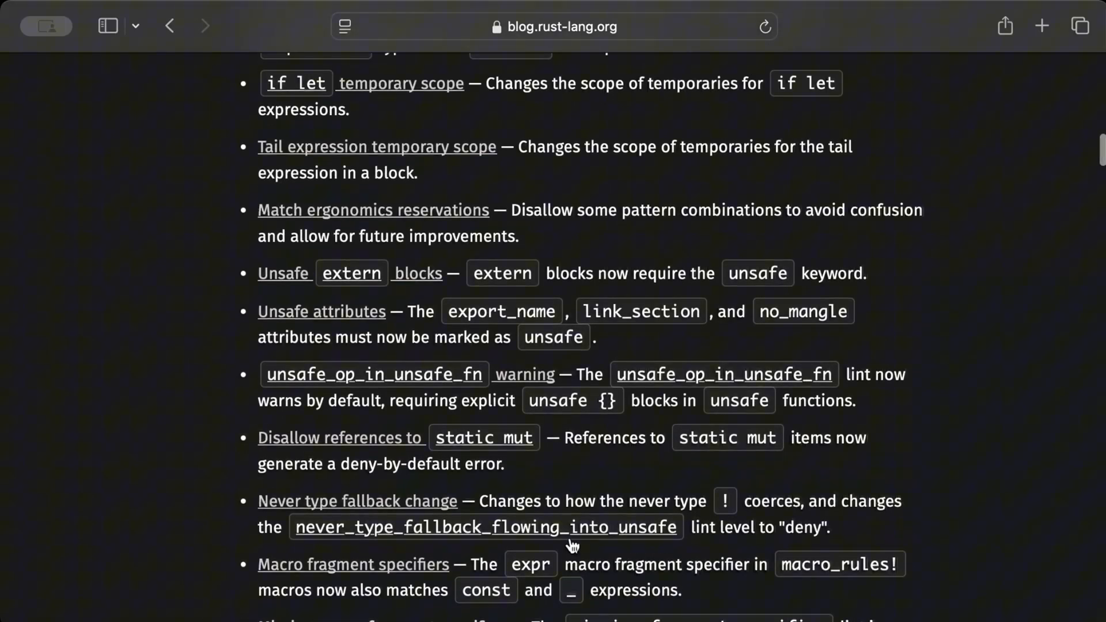
pyautogui.scroll(-3)
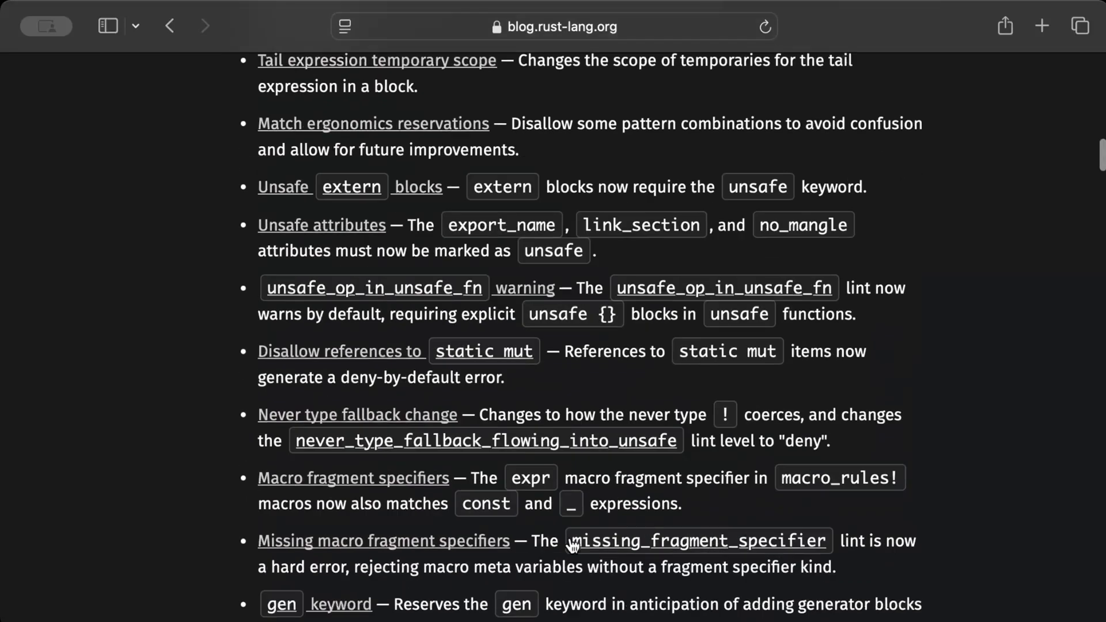
pyautogui.scroll(-3)
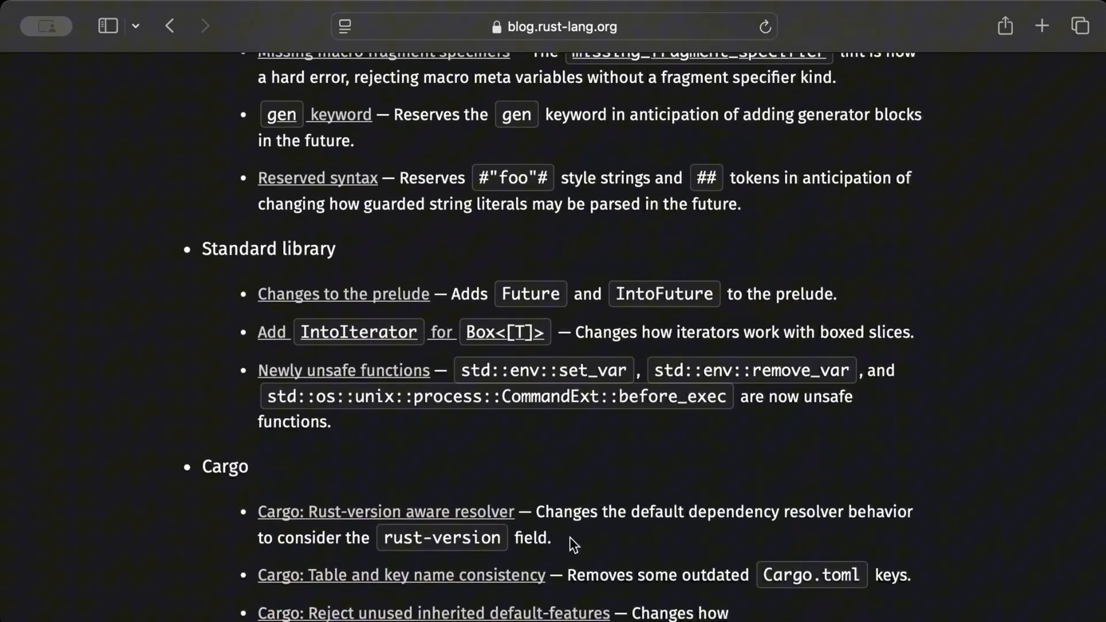
pyautogui.scroll(-3)
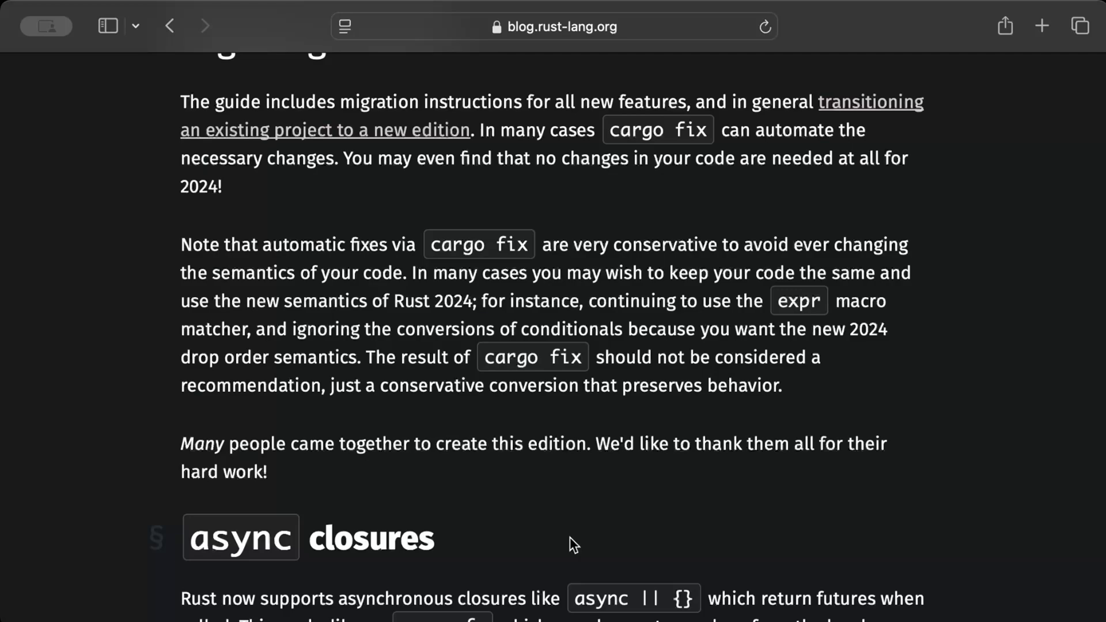
pyautogui.scroll(3)
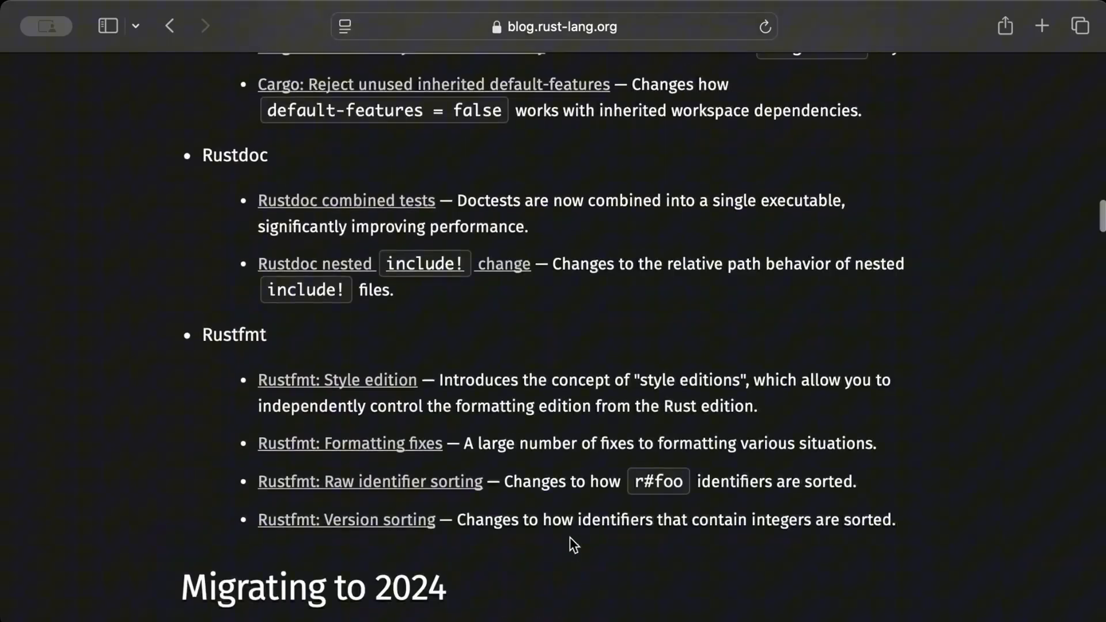
pyautogui.scroll(3)
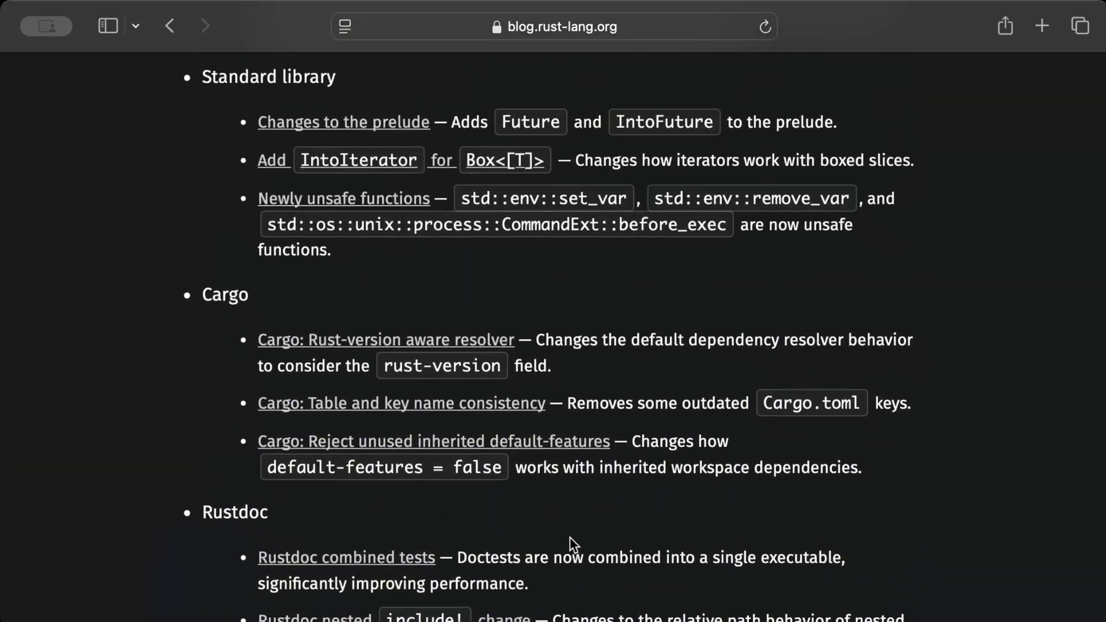
pyautogui.scroll(3)
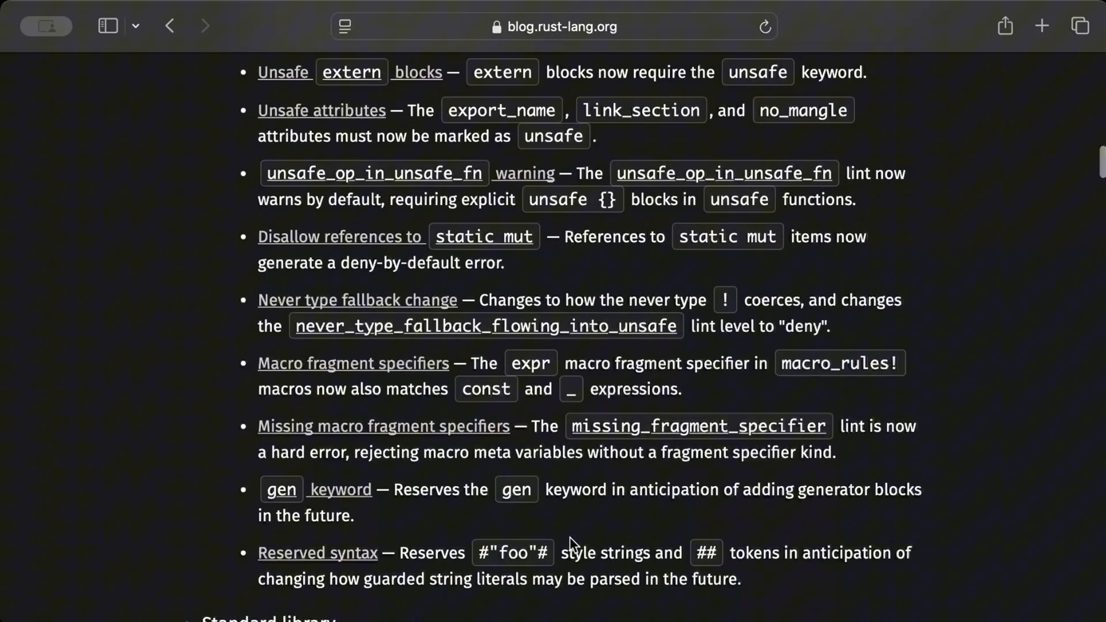
pyautogui.scroll(3)
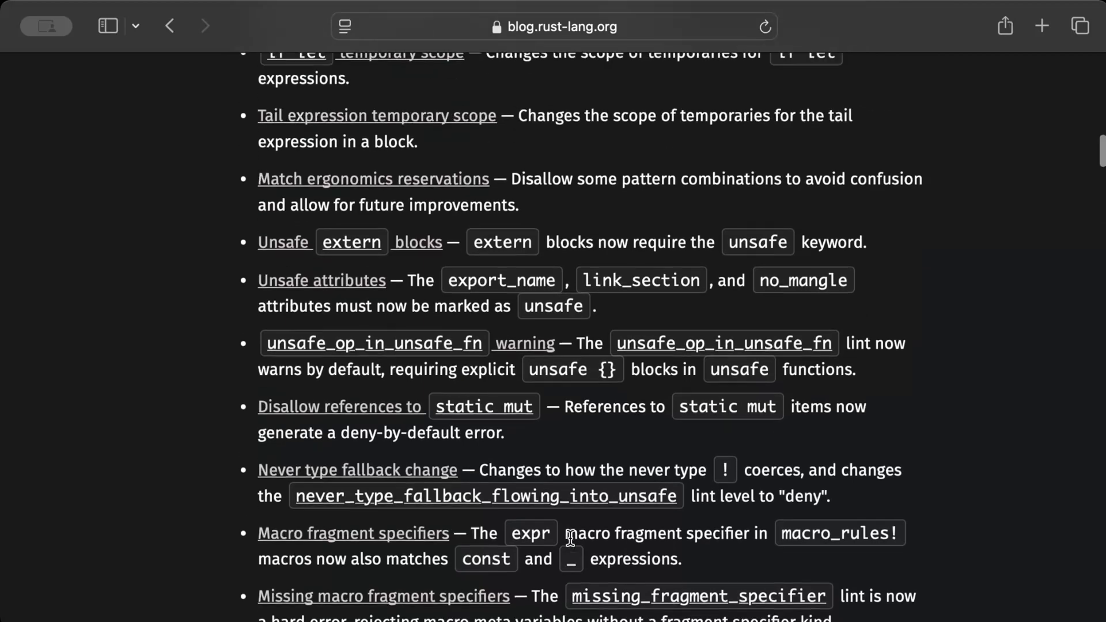
pyautogui.scroll(3)
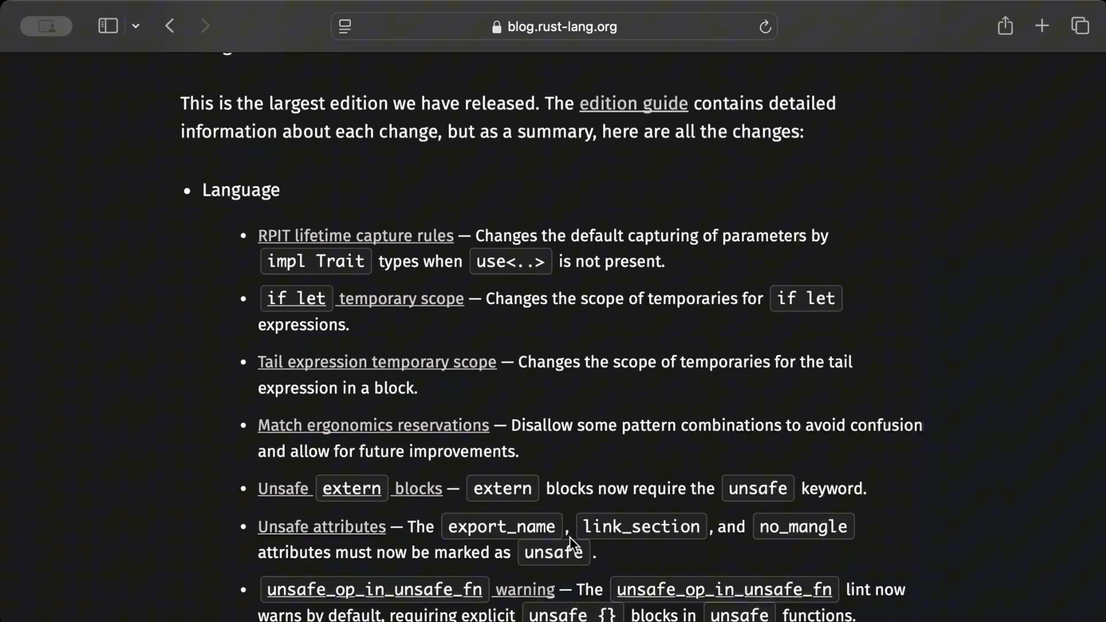
pyautogui.scroll(3)
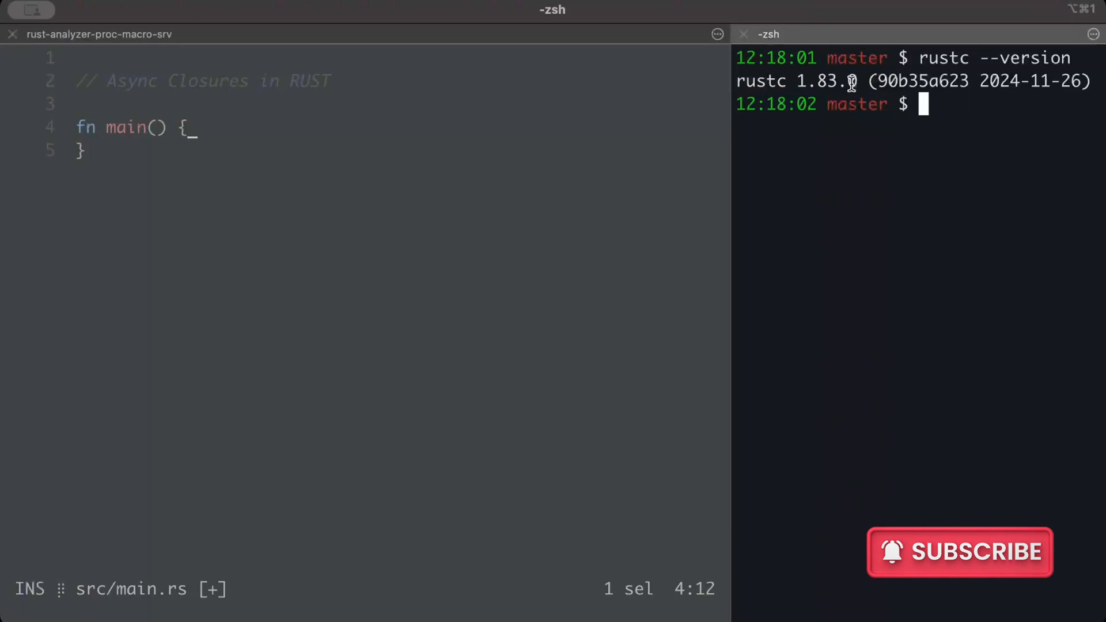
pyautogui.moveTo(334, 81)
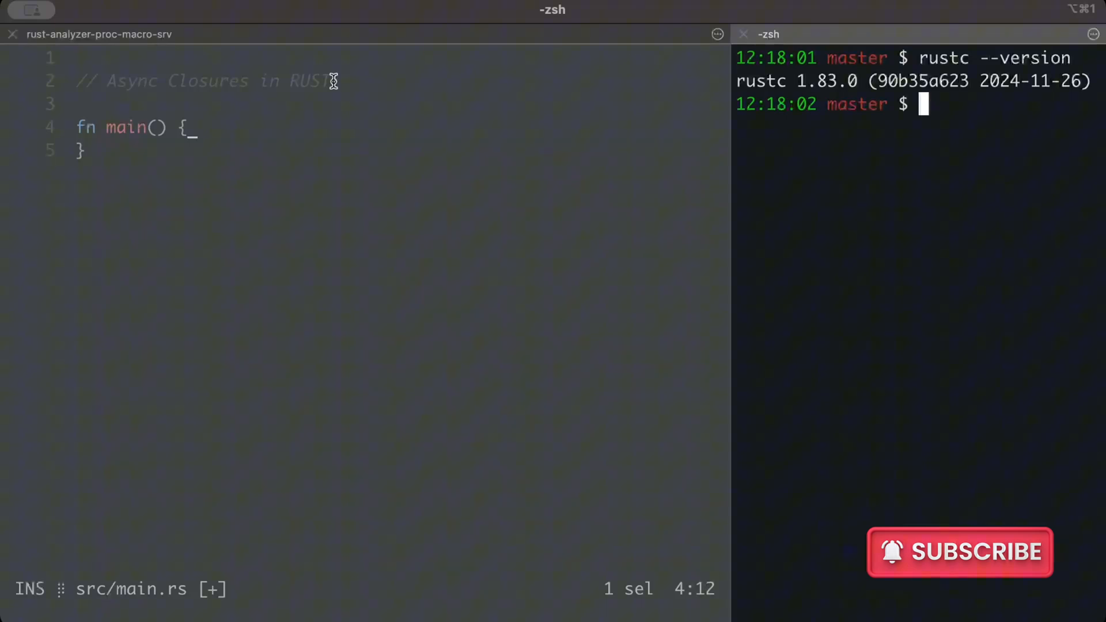
# Step: Run cargo run --quiet so the add(2, 3) closure prints Sum: 5
pyautogui.press('Return')
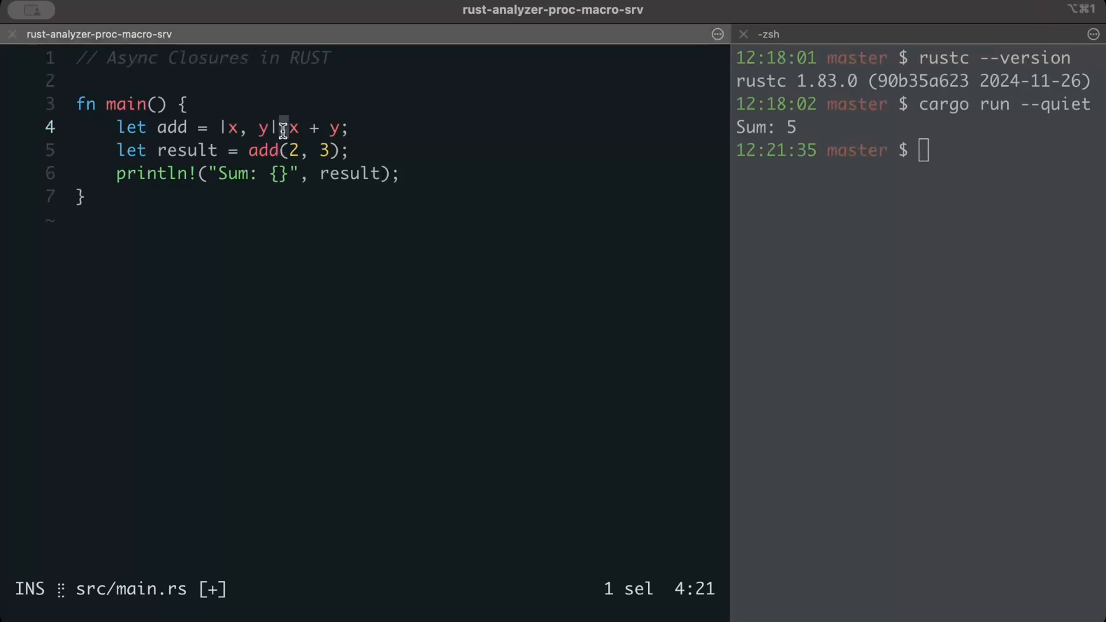
# Step: Wrap the closure body in async move { } and add #[tokio::main] over an async main
pyautogui.write('async move {}')
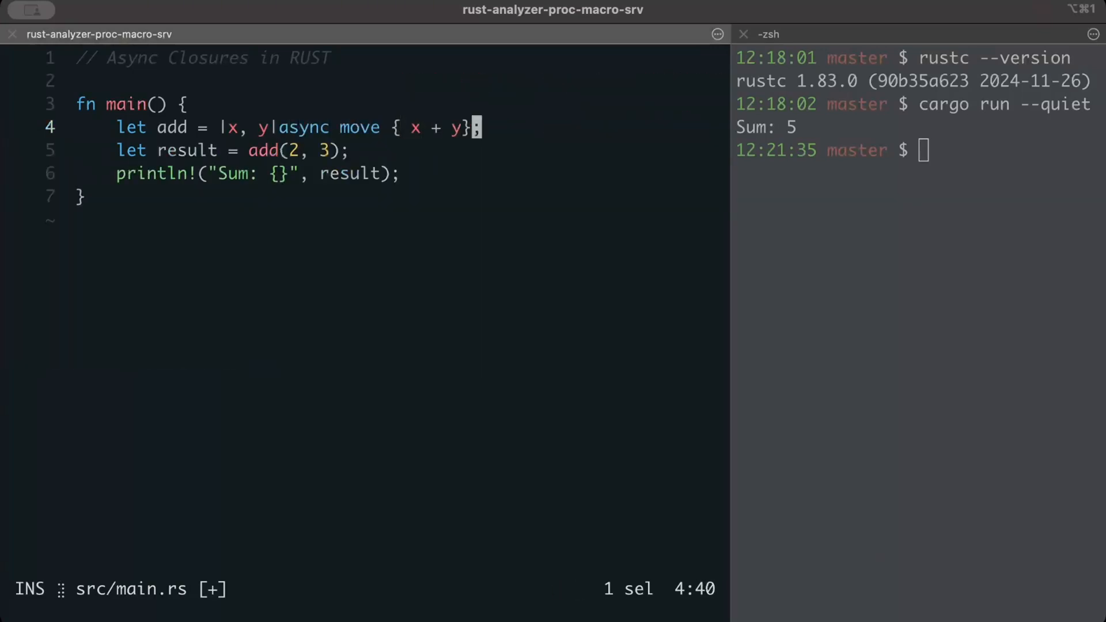
pyautogui.write('#')
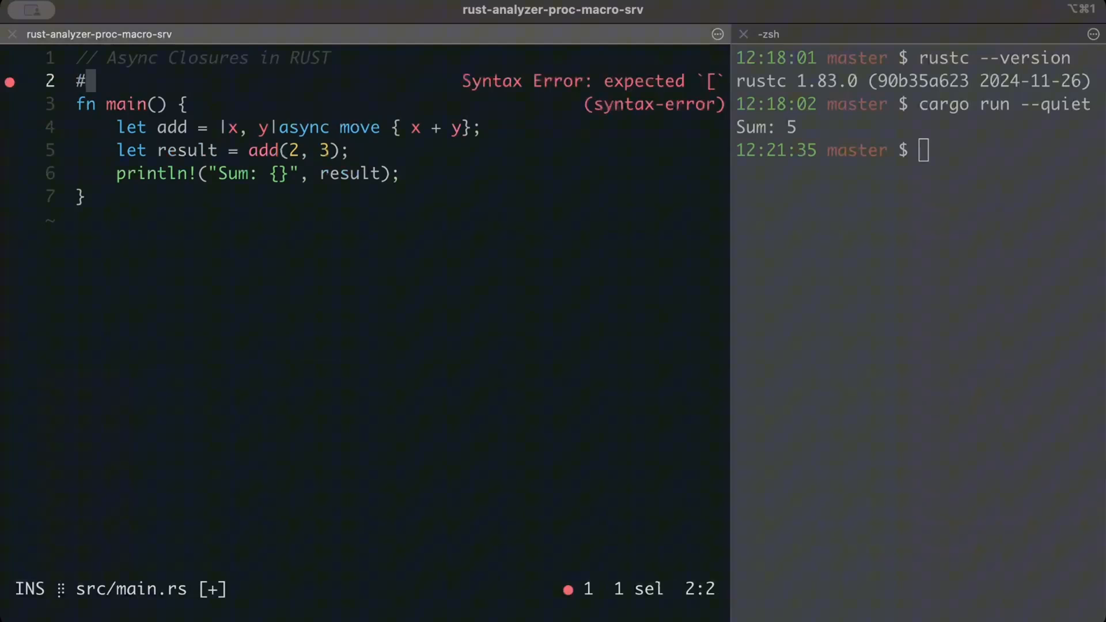
pyautogui.write('[tokio::main')
pyautogui.click(234, 151)
pyautogui.write('.aw')
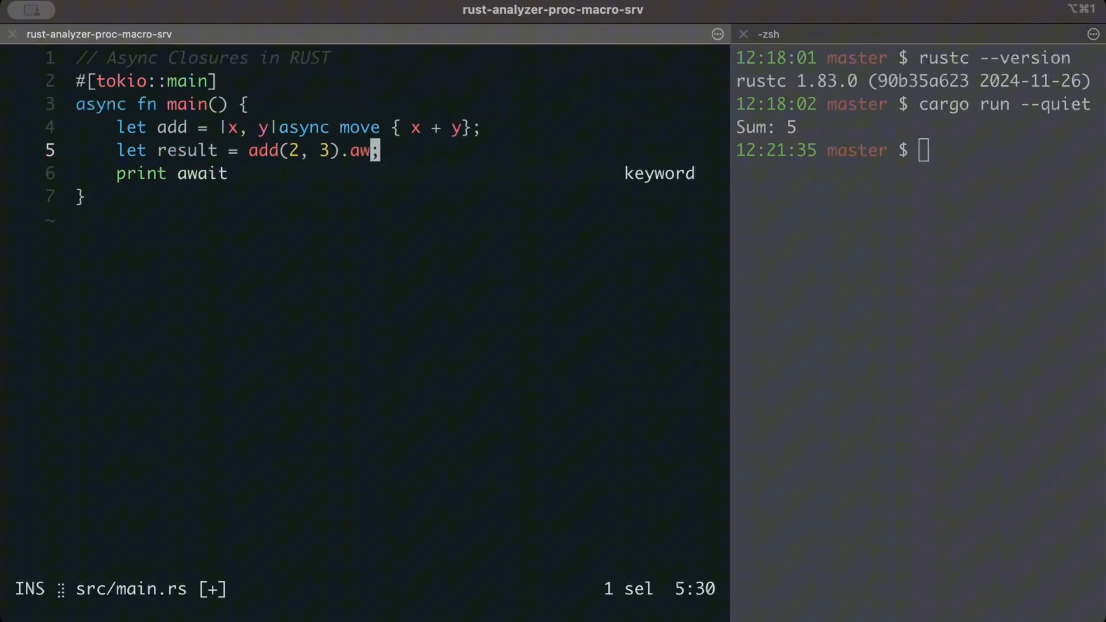
# Step: Save main.rs with :w and rerun the program, which again prints Sum: 5
pyautogui.write(':wr')
pyautogui.click(1010, 150)
pyautogui.write('cargo run --quiet')
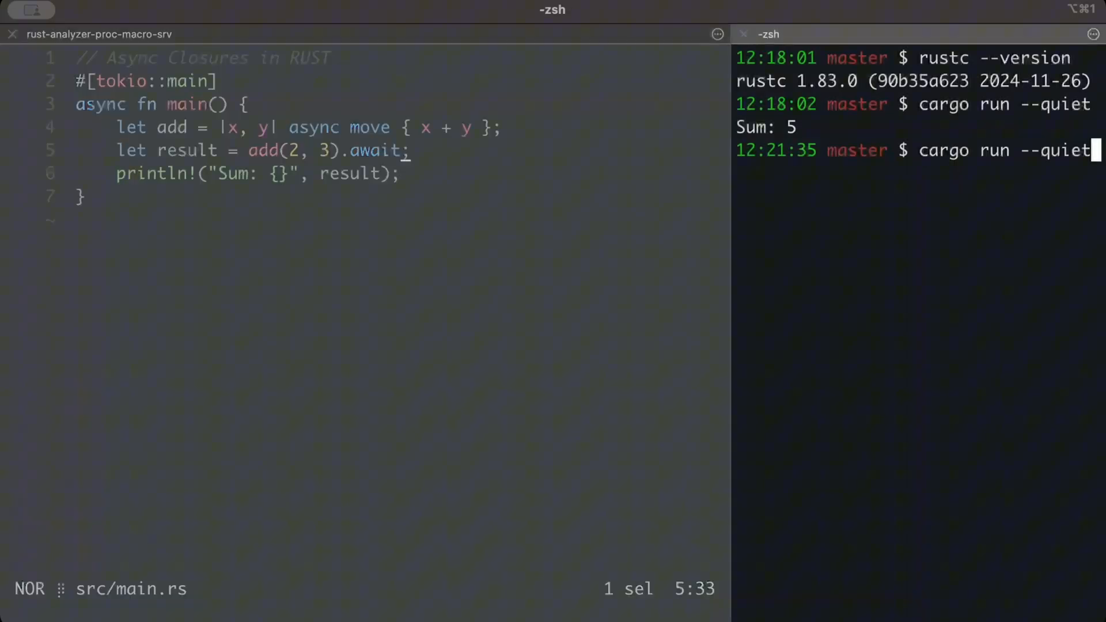
pyautogui.press('Return')
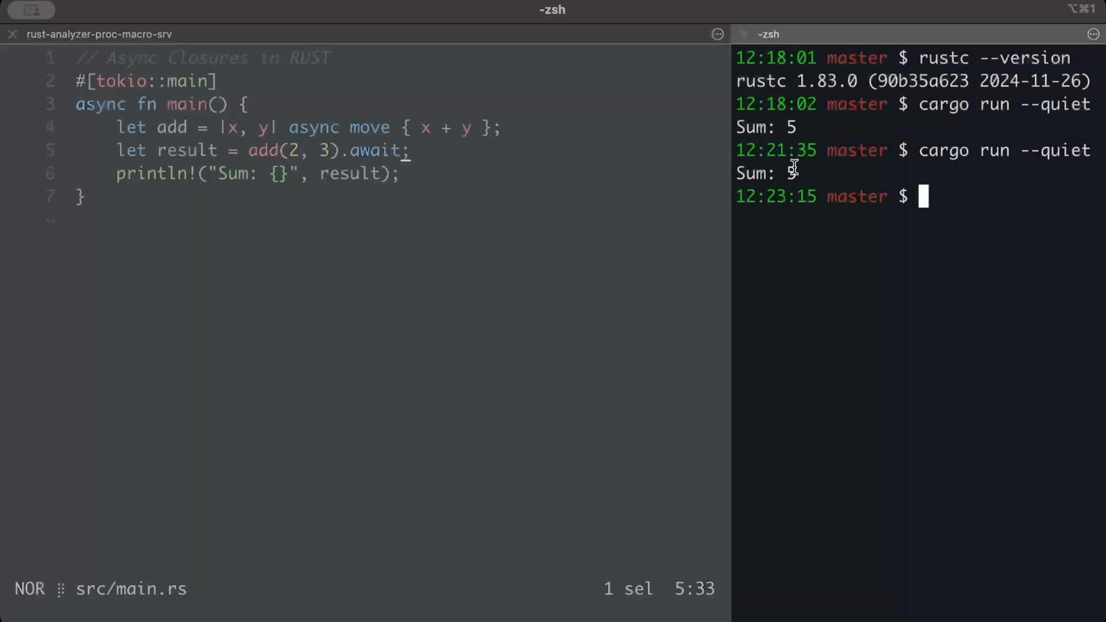
pyautogui.click(405, 174)
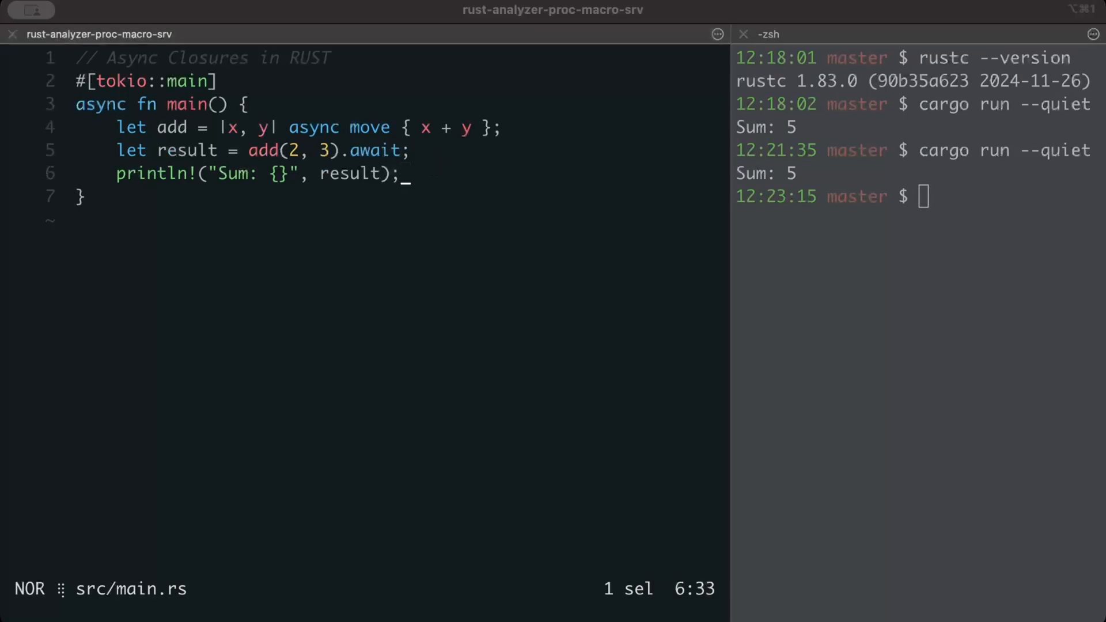
# Step: Clear the zsh pane and check rustc --version, which reports 1.83.0
pyautogui.press('Up')
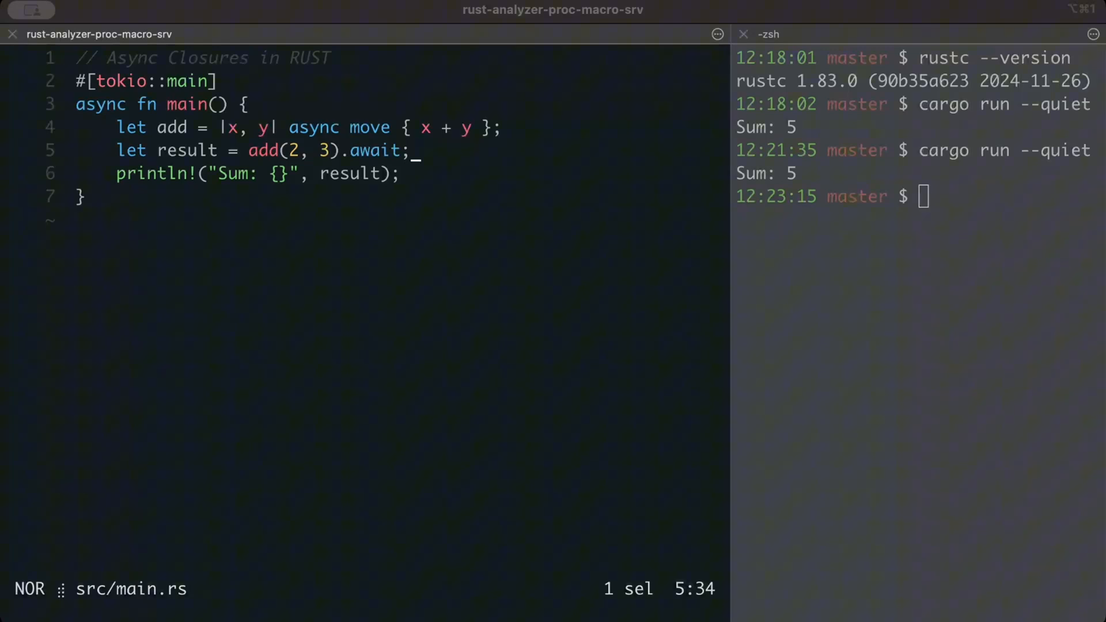
pyautogui.moveTo(459, 228)
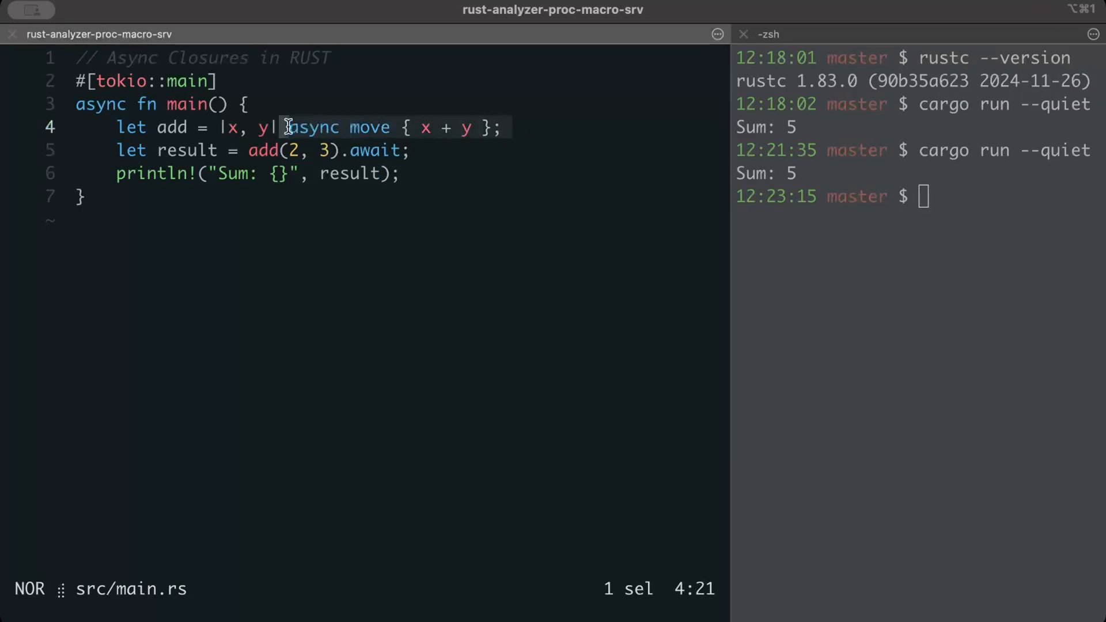
pyautogui.press('y')
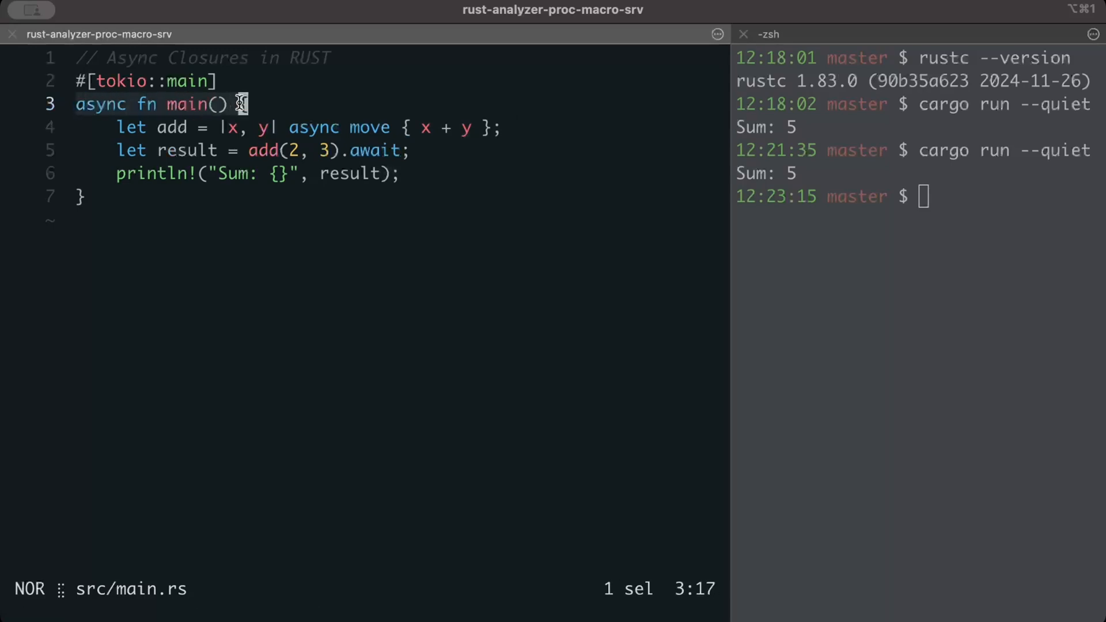
pyautogui.press('y')
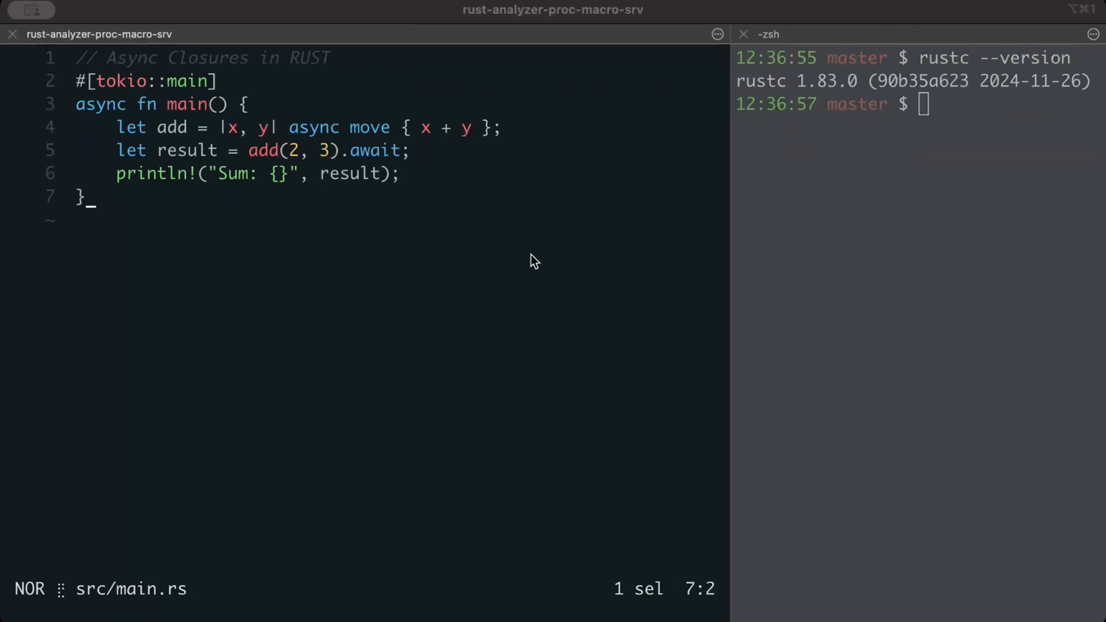
# Step: Rewrite add as async |x, y| x + y and :write, raising the E0658 unstable error
pyautogui.click(415, 150)
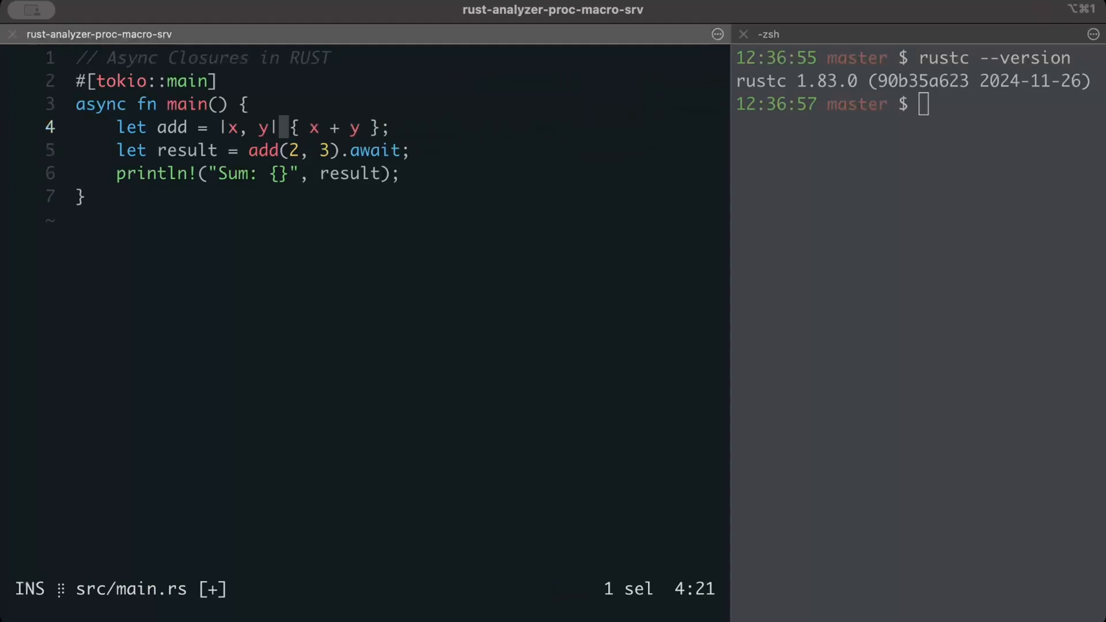
pyautogui.write('async')
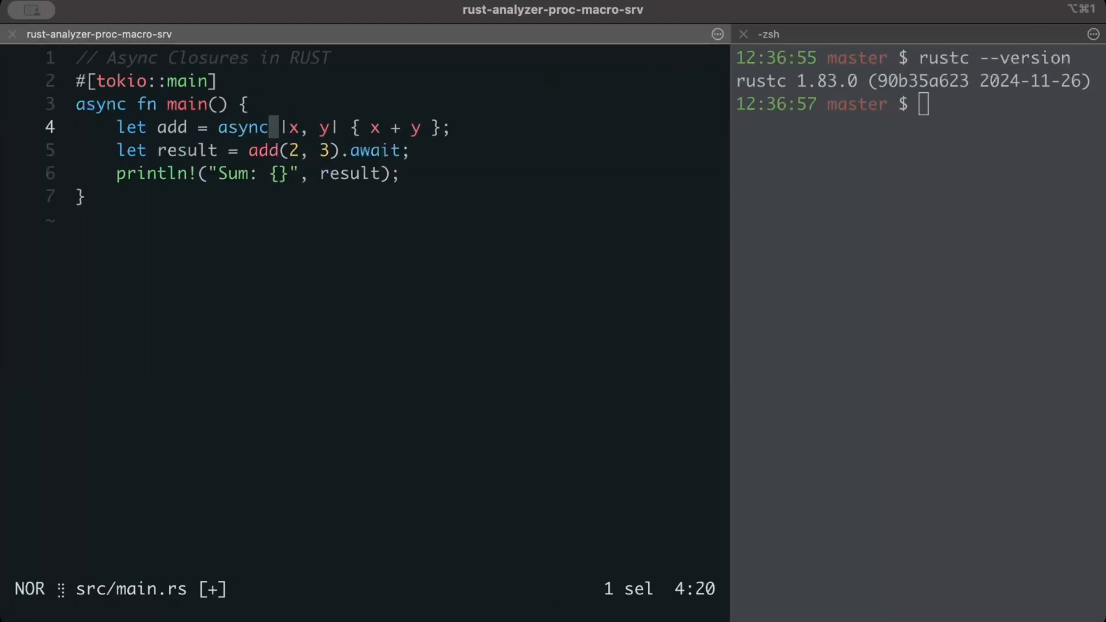
pyautogui.write(':write')
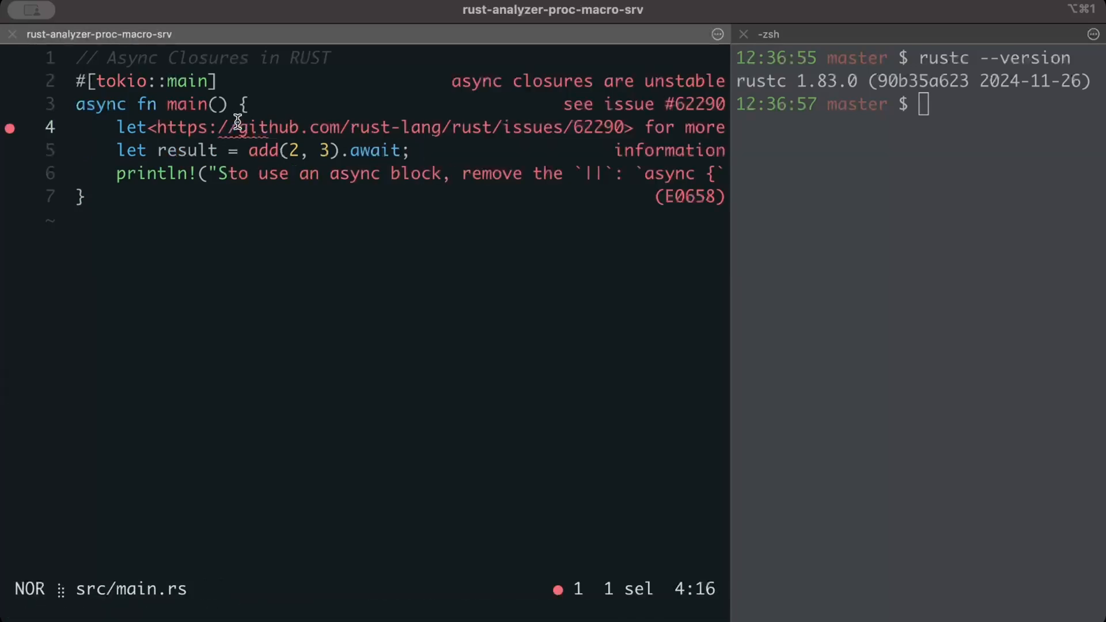
pyautogui.moveTo(661, 89)
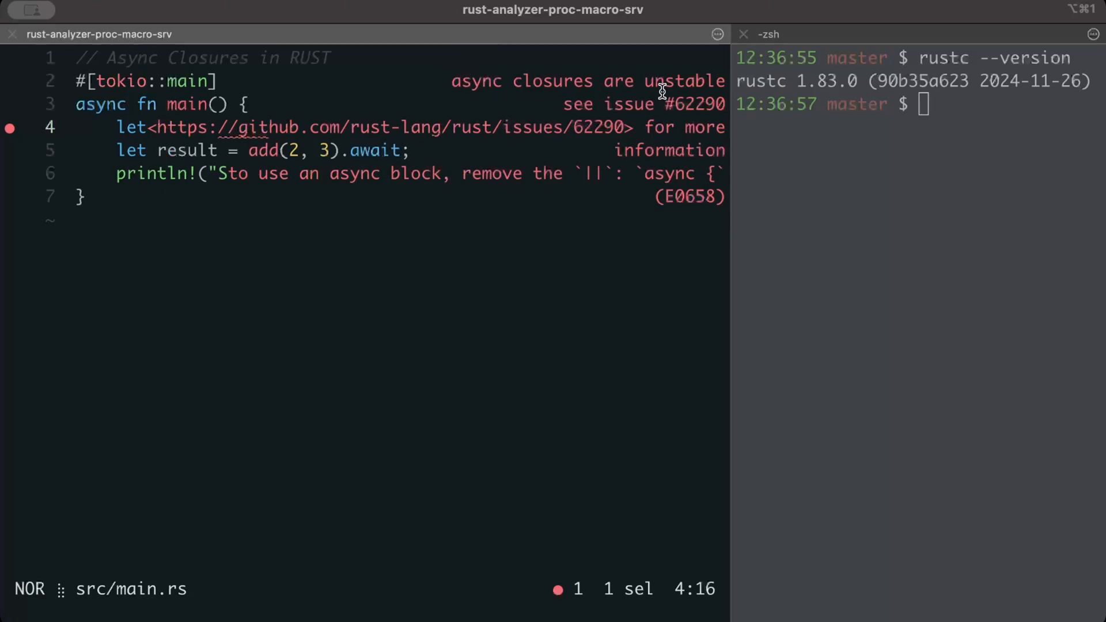
pyautogui.moveTo(674, 137)
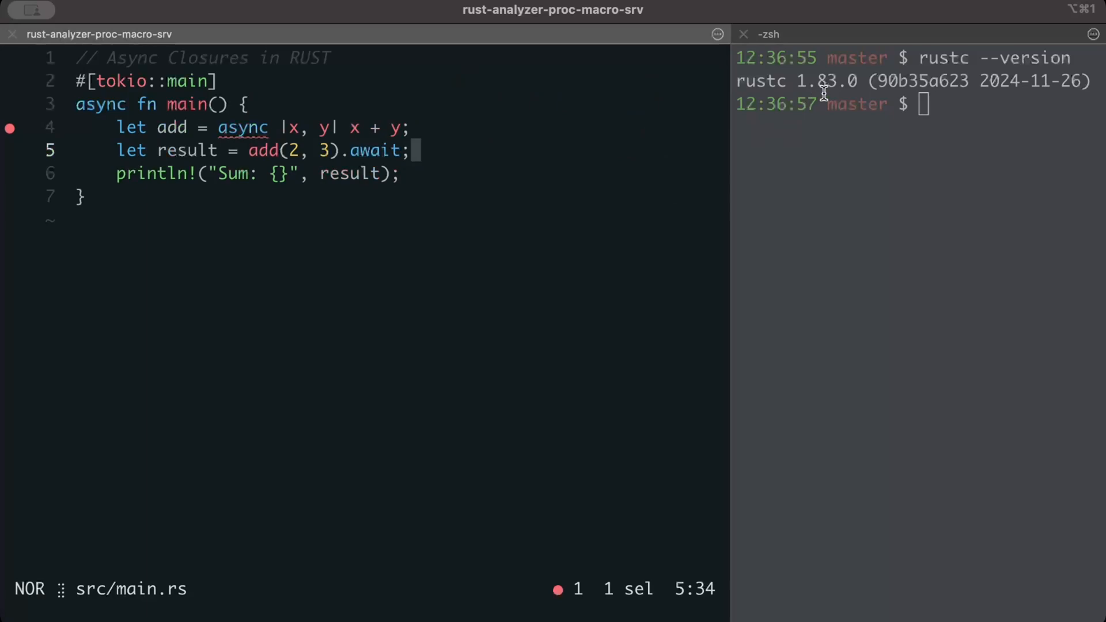
pyautogui.moveTo(344, 250)
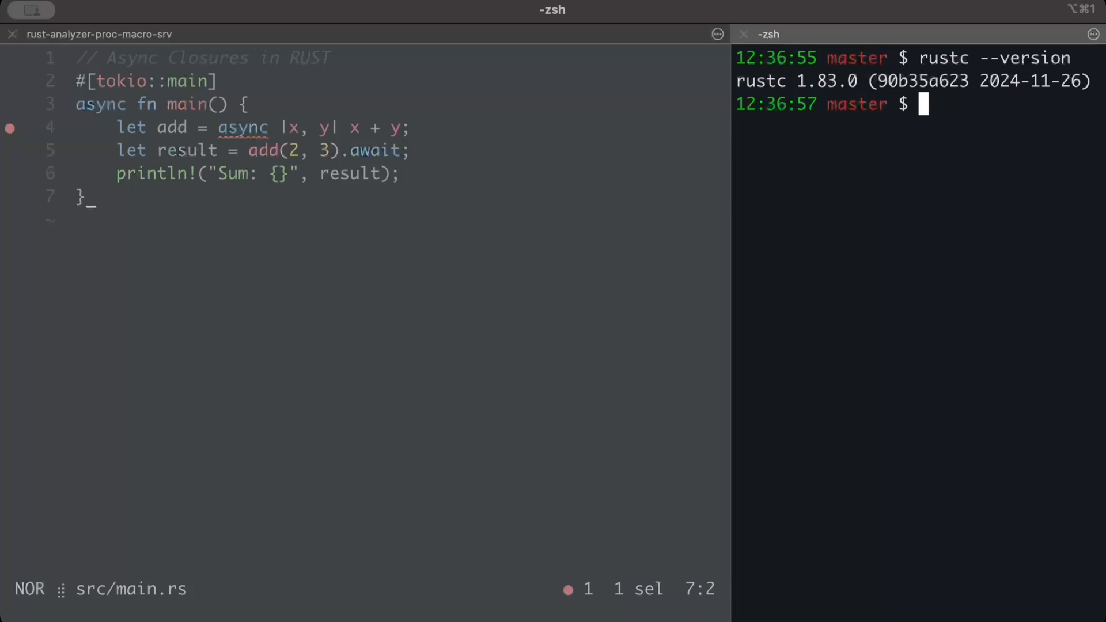
pyautogui.moveTo(959, 118)
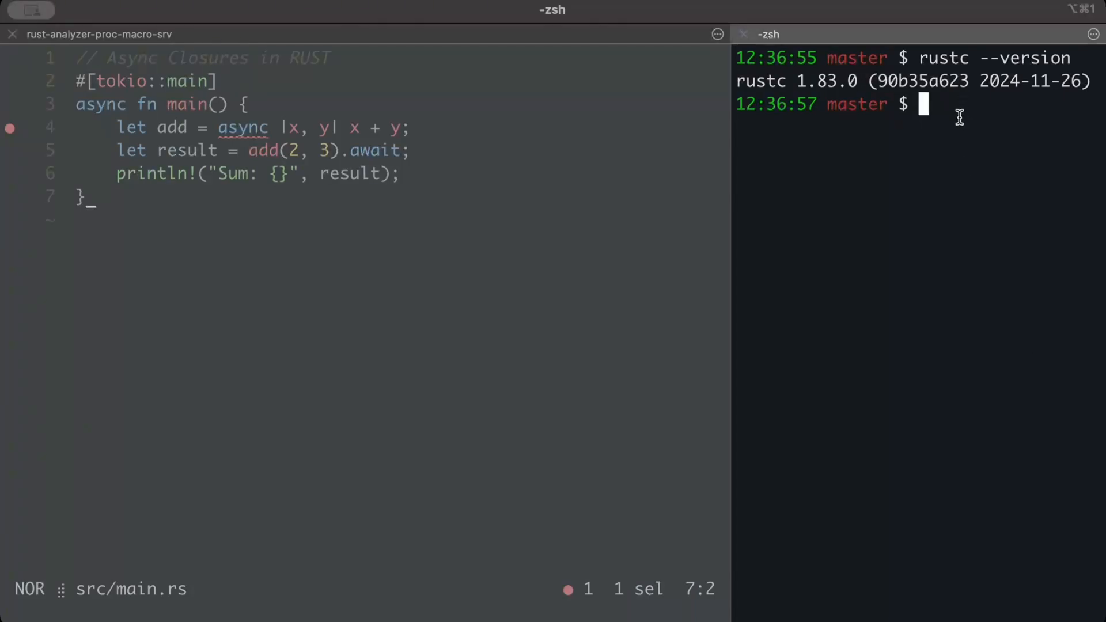
# Step: Run rustup update stable in the zsh pane, bringing rustc to 1.85.0
pyautogui.write('rustup update stable')
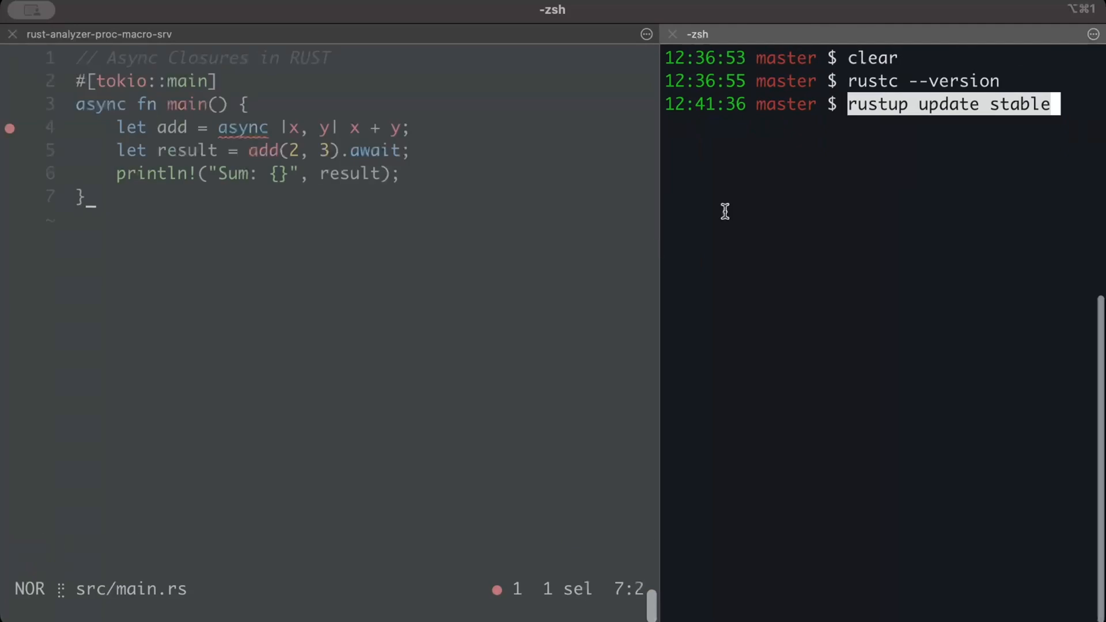
pyautogui.press('Return')
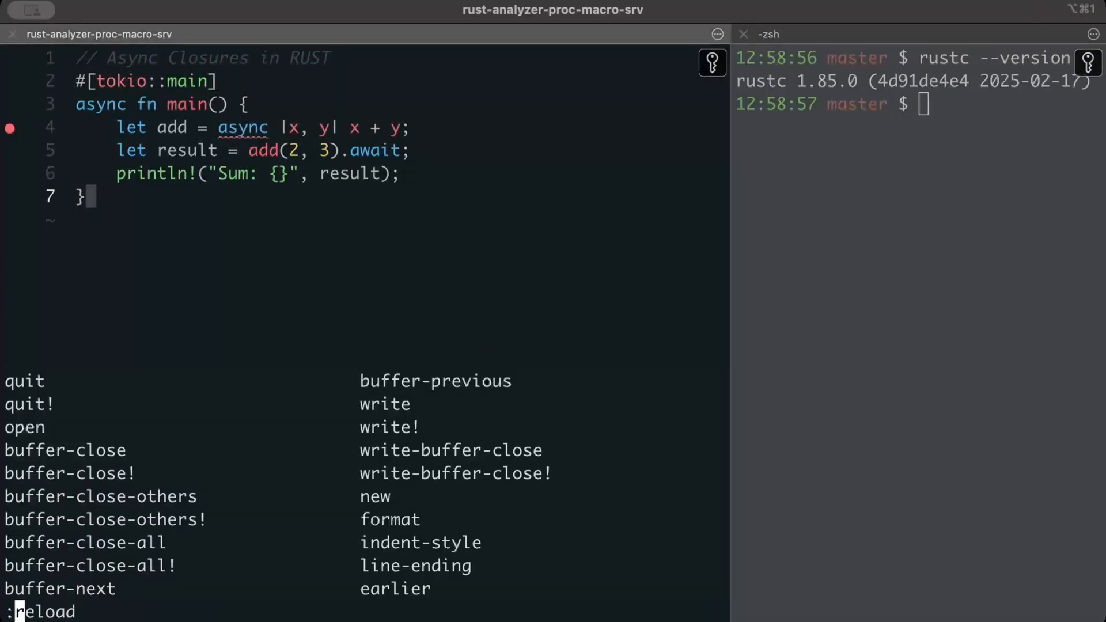
# Step: Run :reload then :lsp-restart so the async closure error clears under Rust 1.85.0
pyautogui.write('eload')
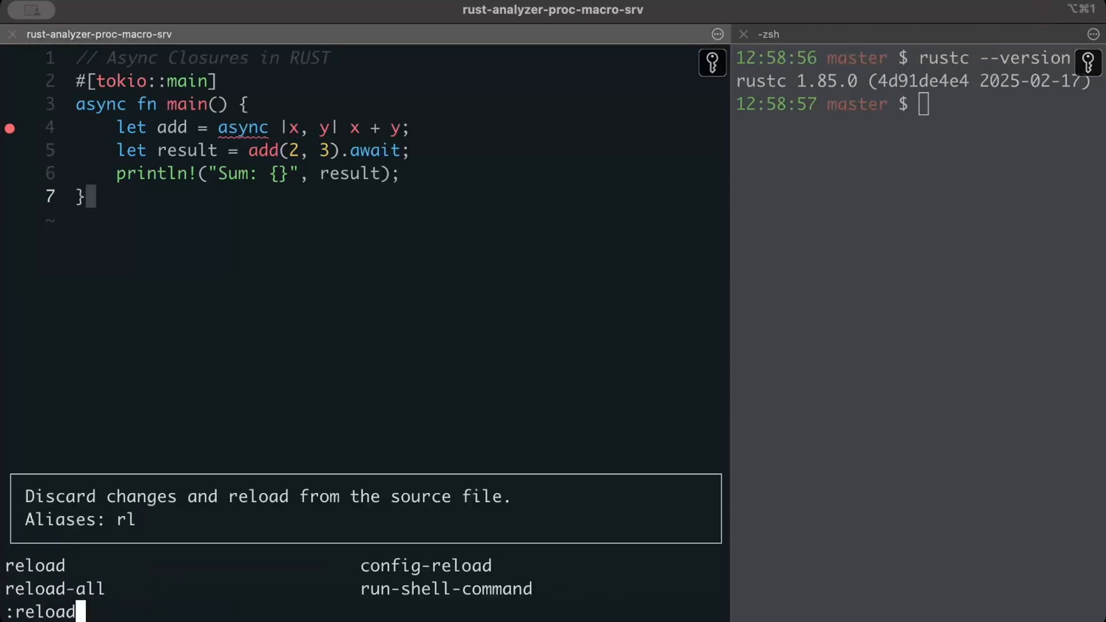
pyautogui.press('Return')
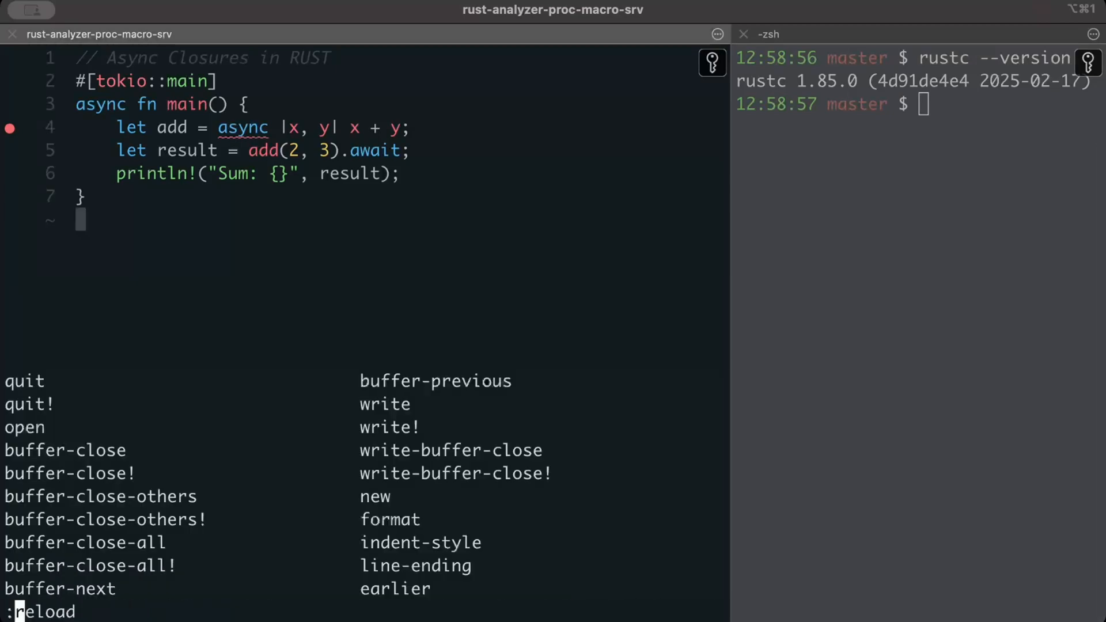
pyautogui.write('lsp-restart')
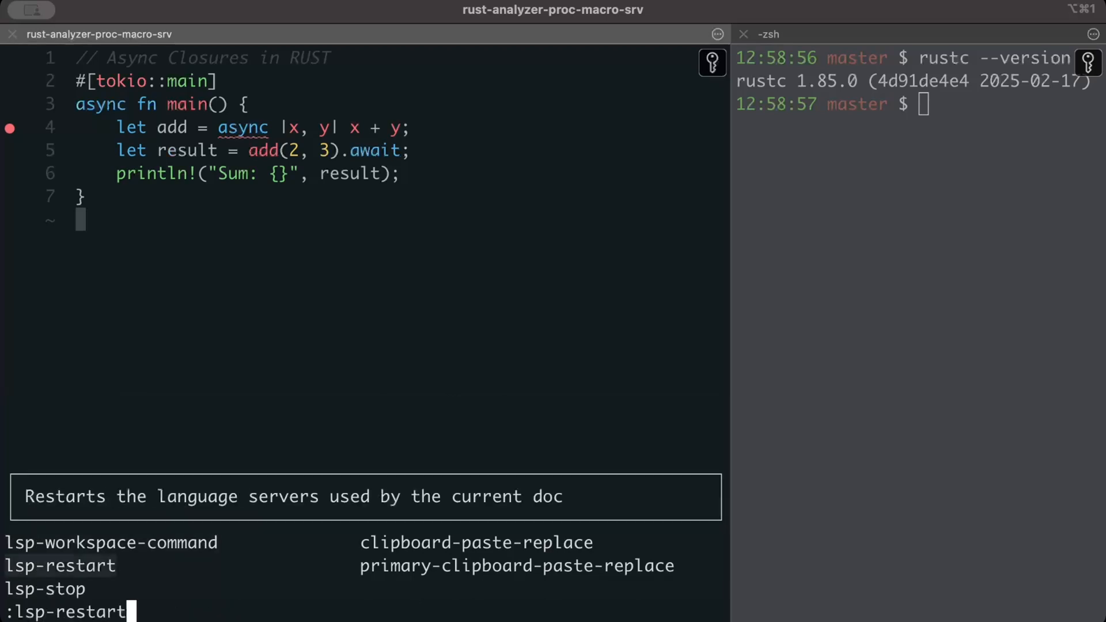
pyautogui.press('Return')
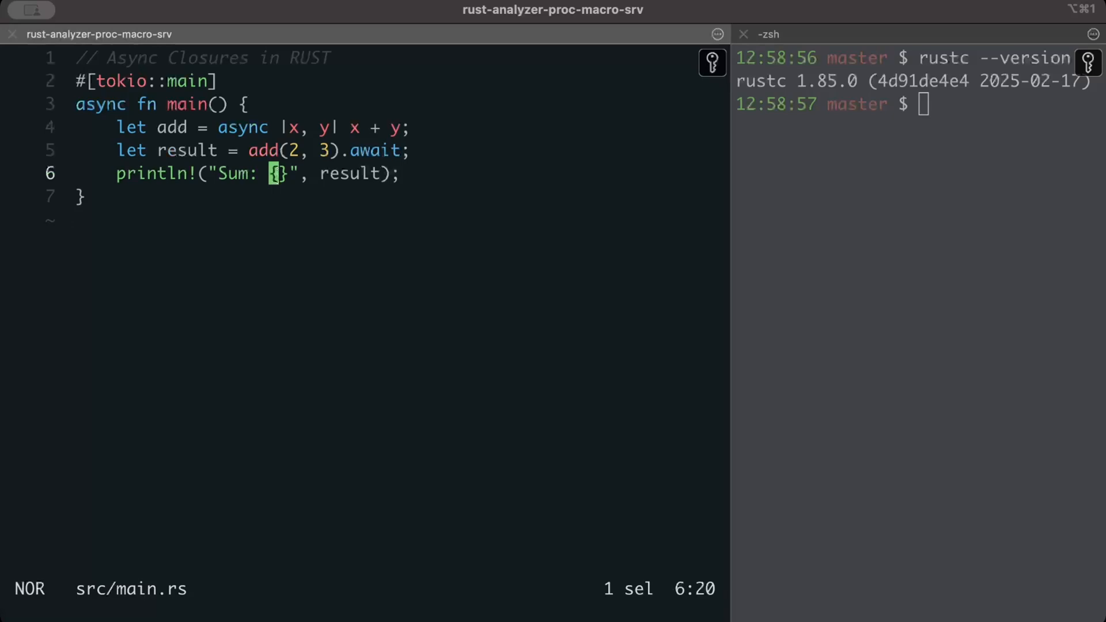
# Step: Write main.rs again from the Helix command line
pyautogui.write(':quit')
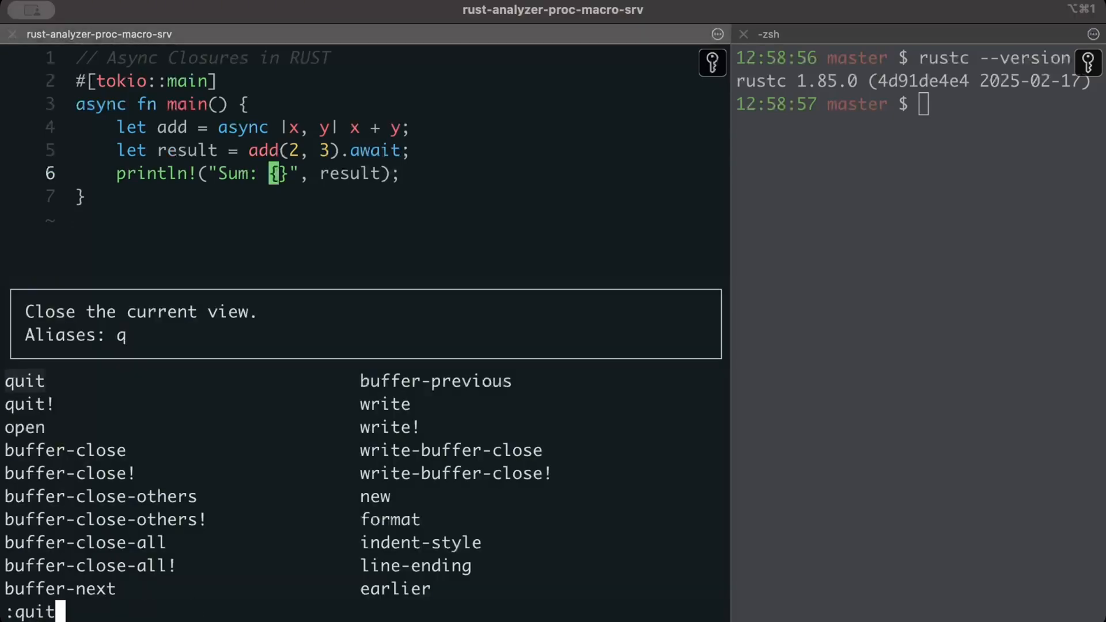
pyautogui.write('wri')
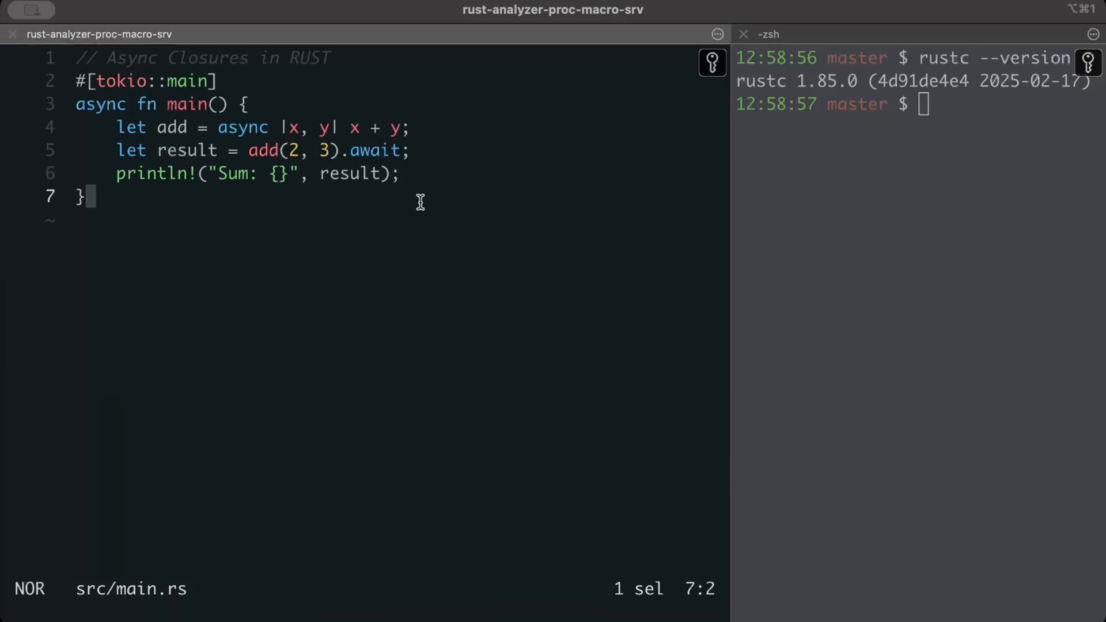
# Step: Run cargo run --quiet on Rust 1.85.0 and get Sum: 5 from the async closure
pyautogui.write('cargo run --quiet')
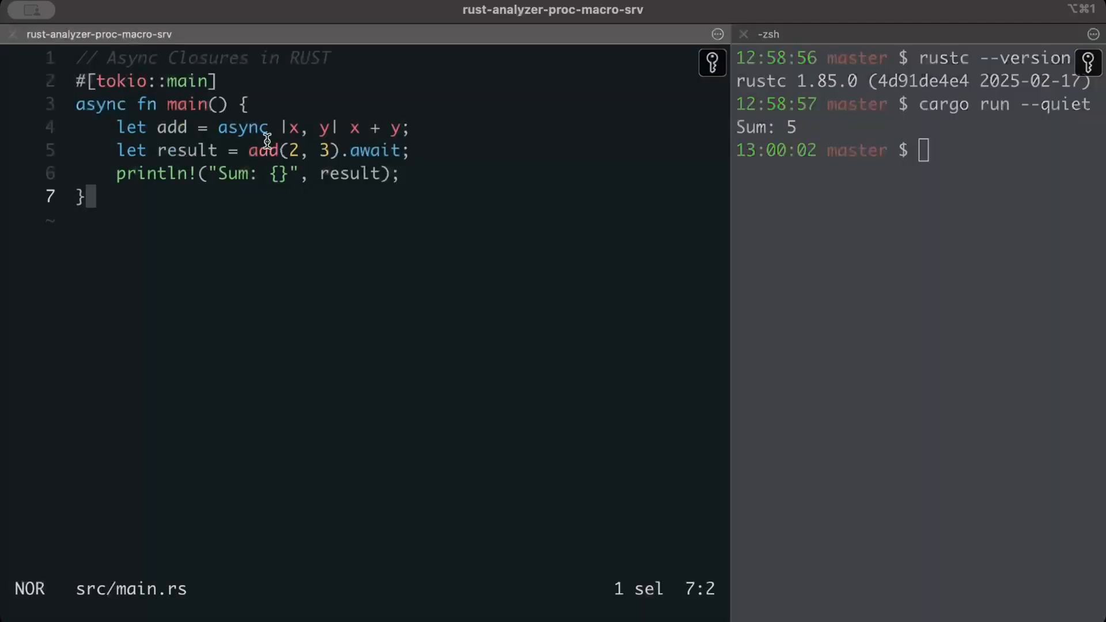
pyautogui.click(262, 150)
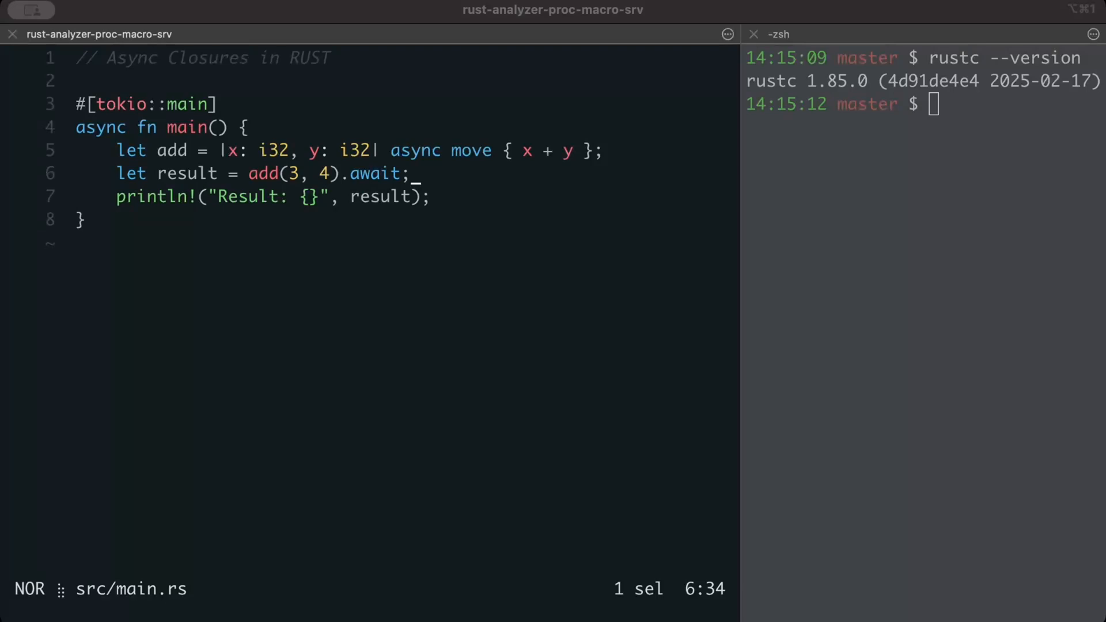
# Step: Edit main.rs to type x and y as i32, call add(3, 4) and print Result
pyautogui.click(608, 150)
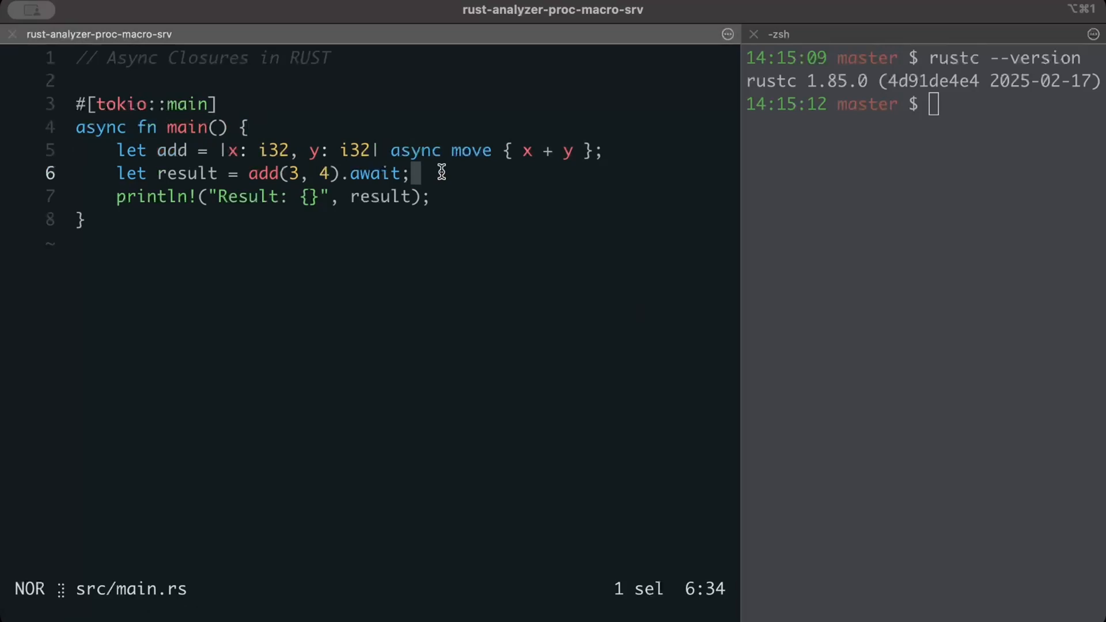
pyautogui.moveTo(441, 171)
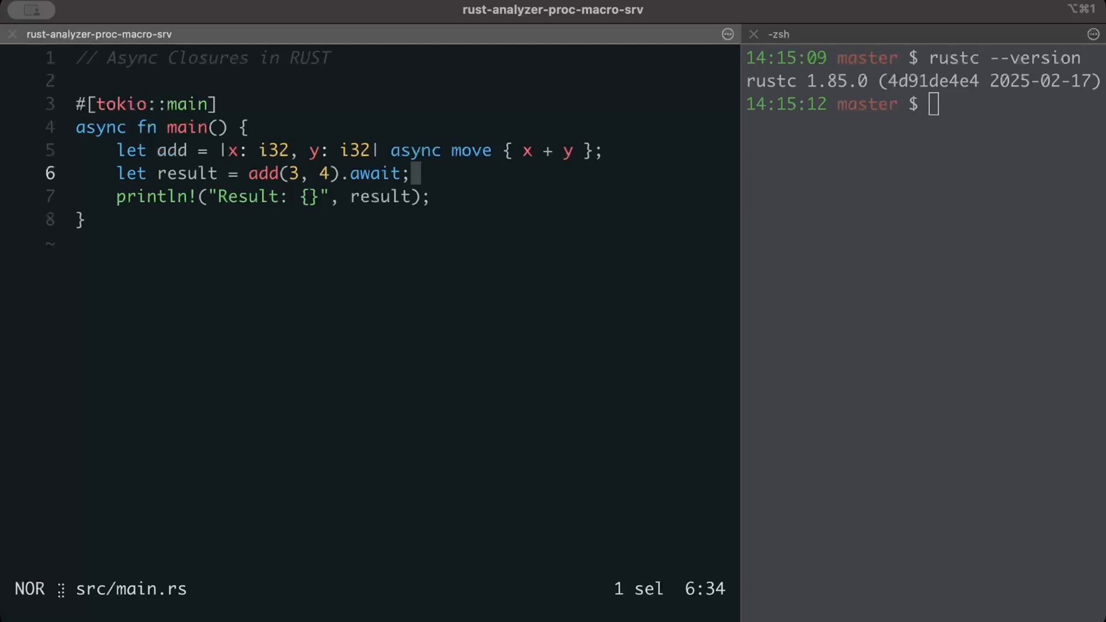
pyautogui.moveTo(465, 186)
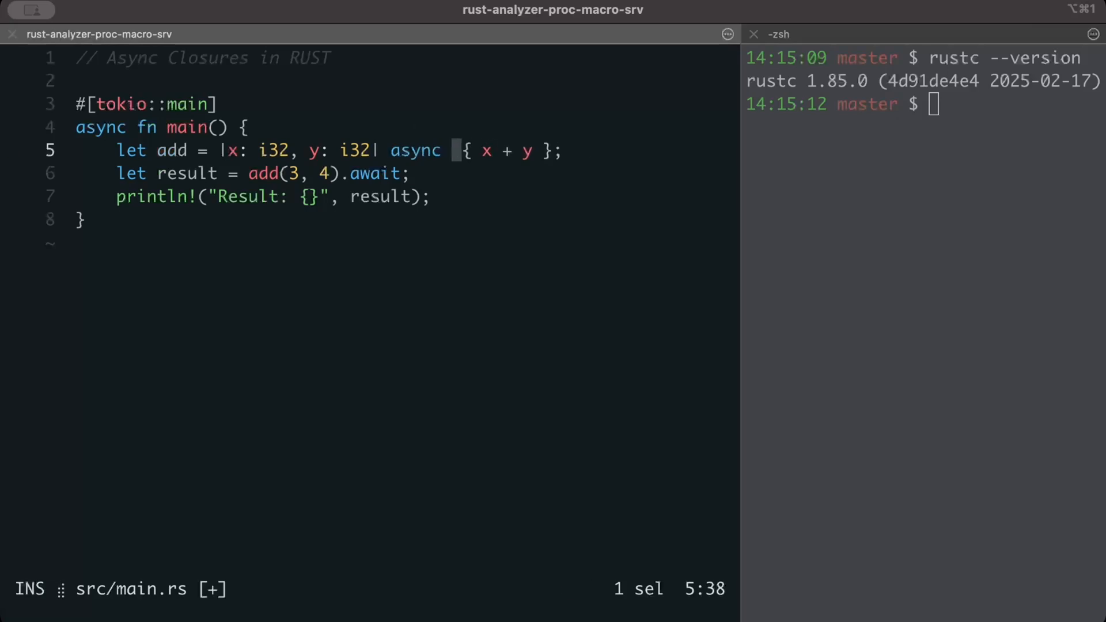
# Step: Remove move from the async block and save, surfacing E0373 borrow errors on x and y
pyautogui.press('Escape')
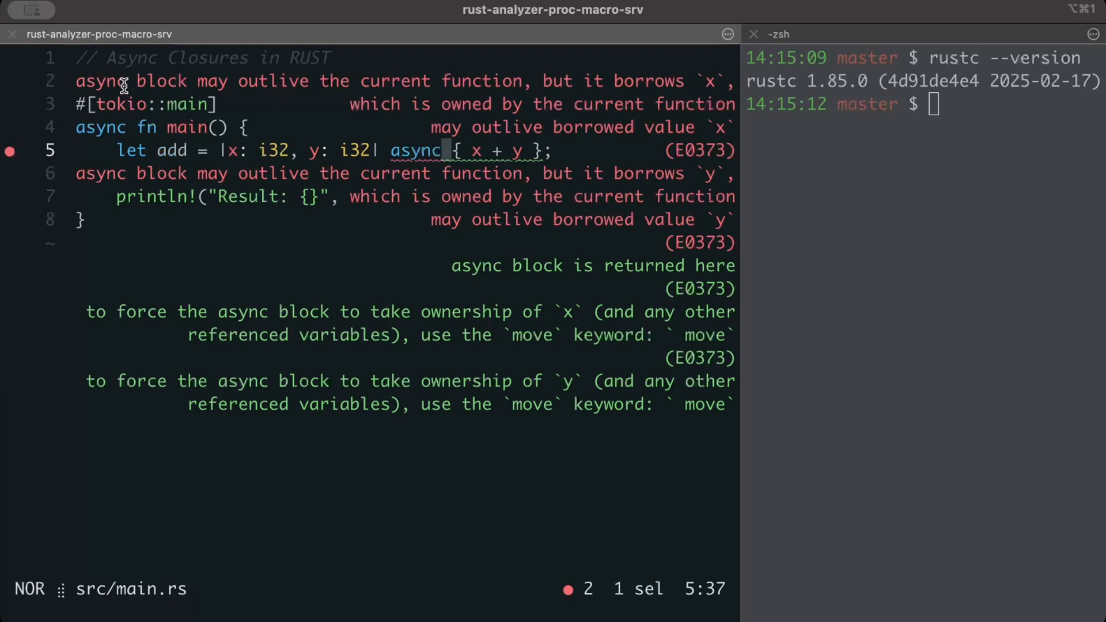
pyautogui.moveTo(578, 88)
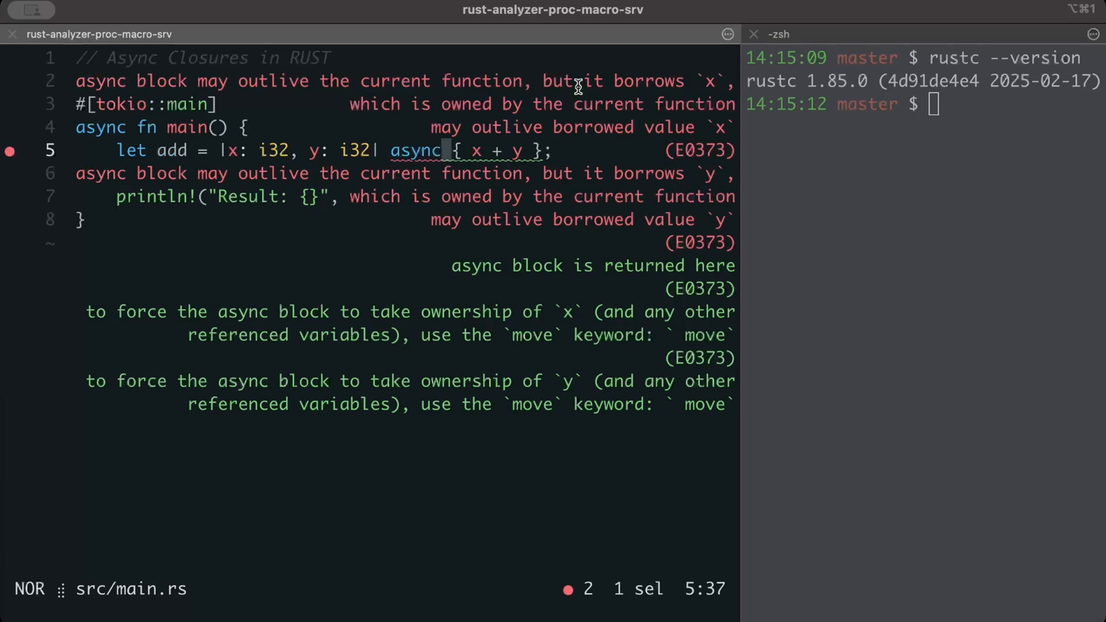
pyautogui.moveTo(385, 116)
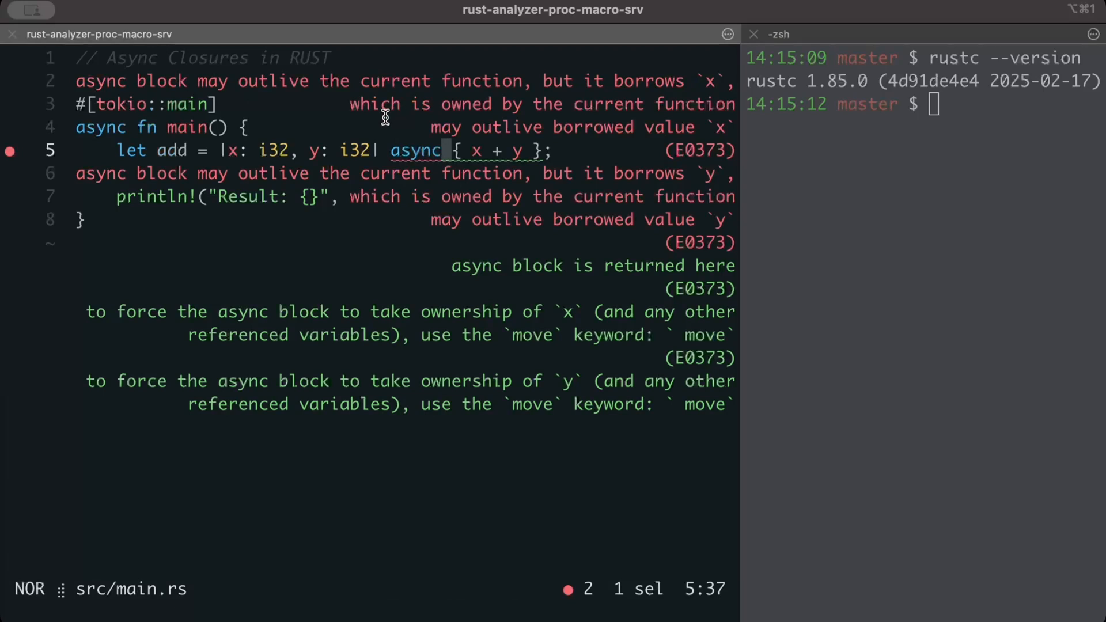
pyautogui.moveTo(623, 138)
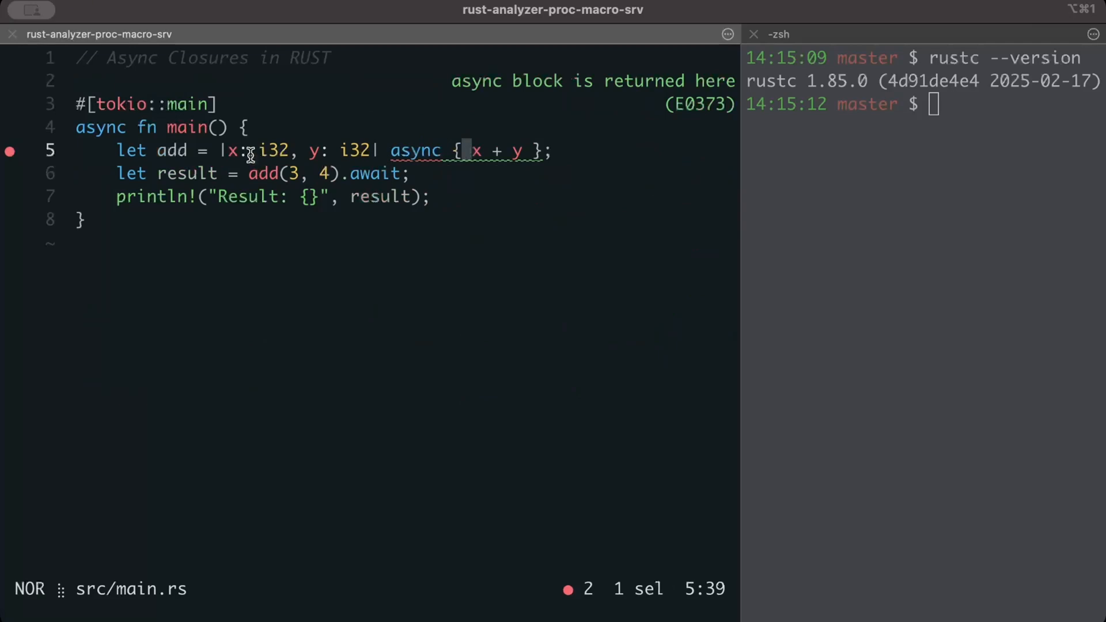
pyautogui.moveTo(516, 150)
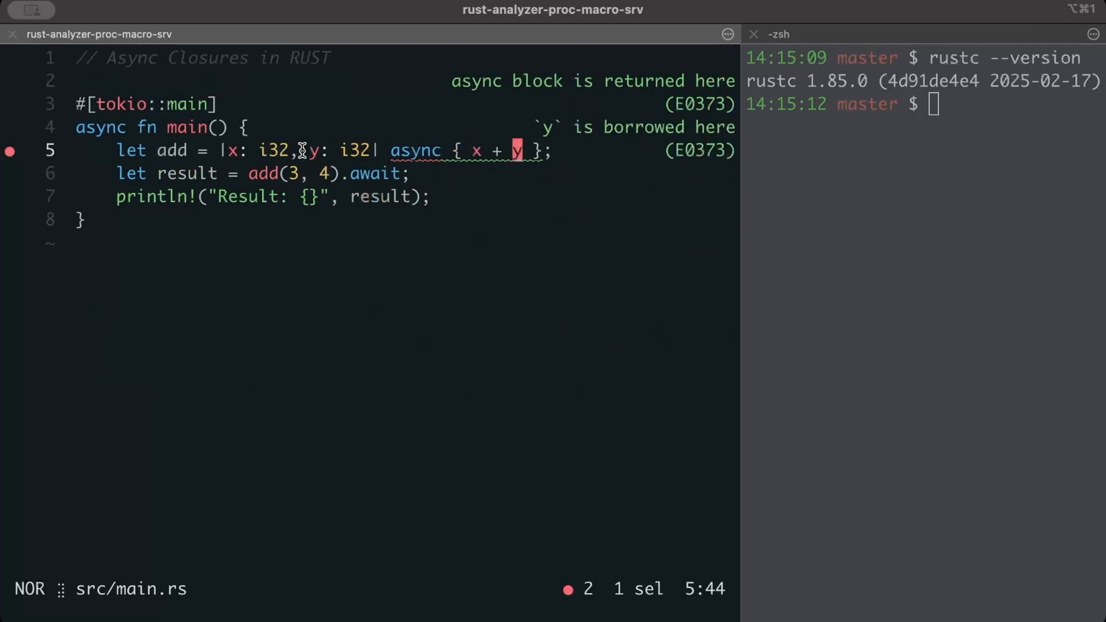